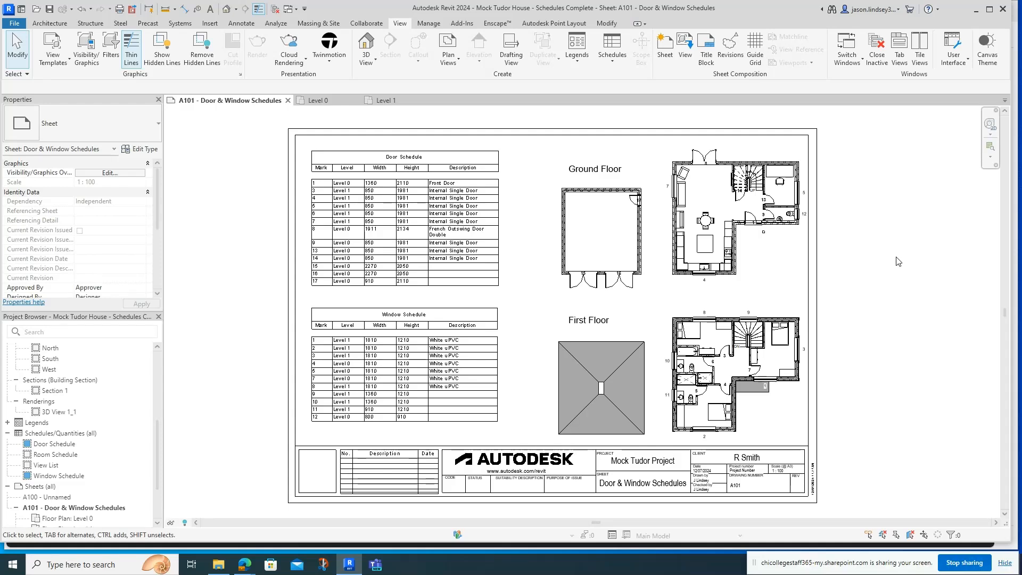
mouse_move(937, 237)
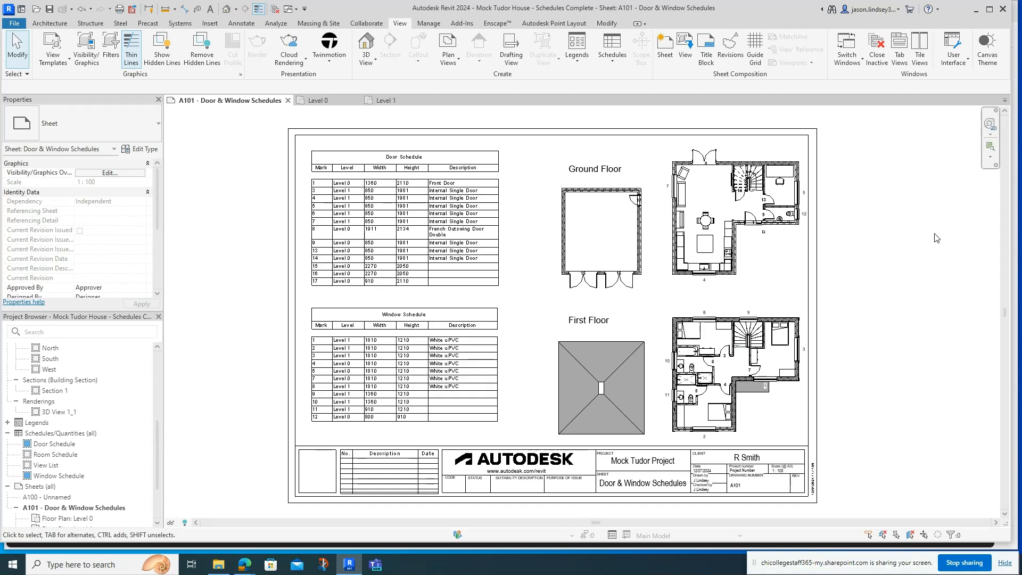
- Review the sheet's window schedule and Ground Floor plan, then settle on the Level 0 floor plan view
click(424, 353)
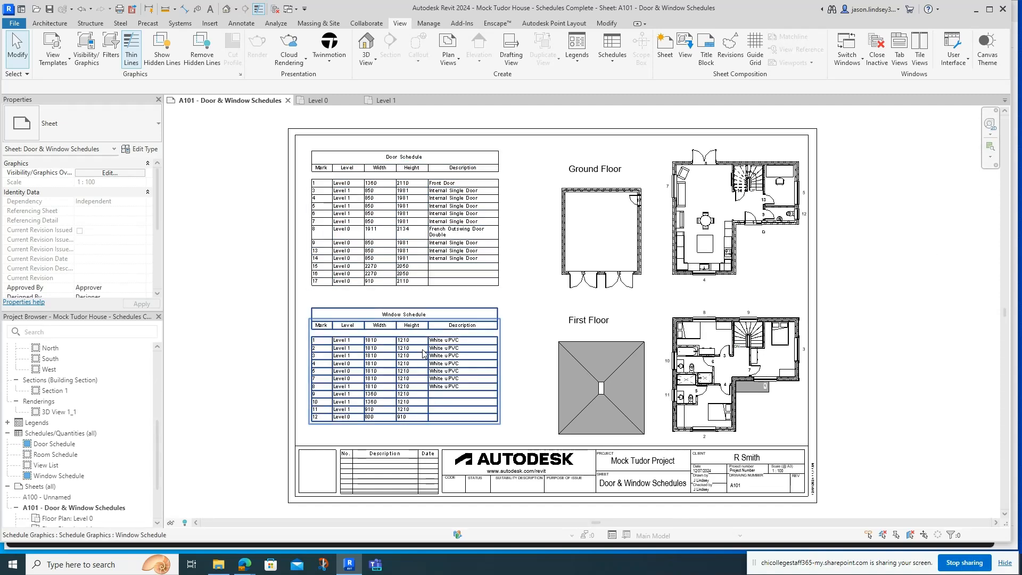
click(345, 198)
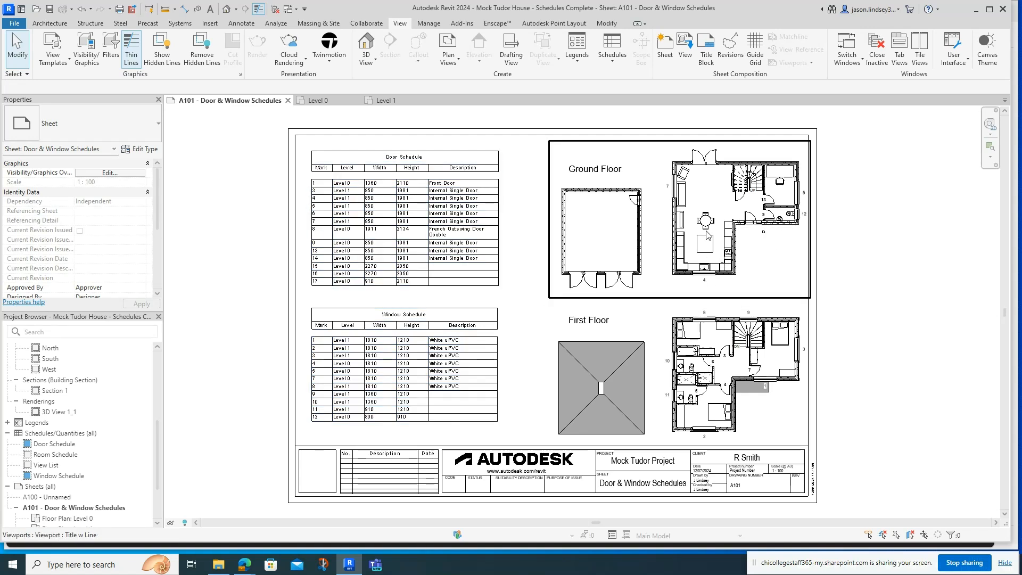
mouse_move(667, 199)
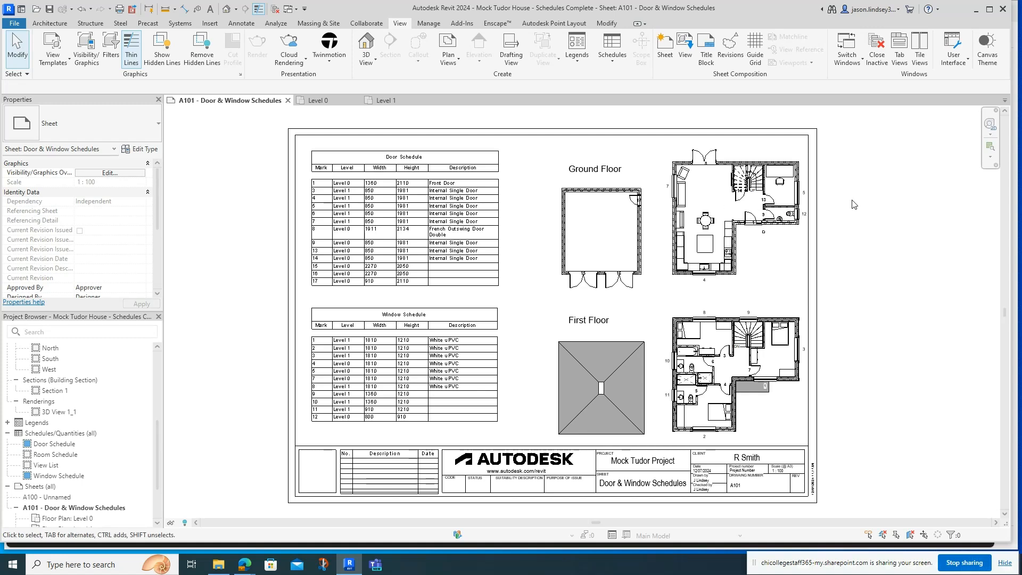
mouse_move(885, 232)
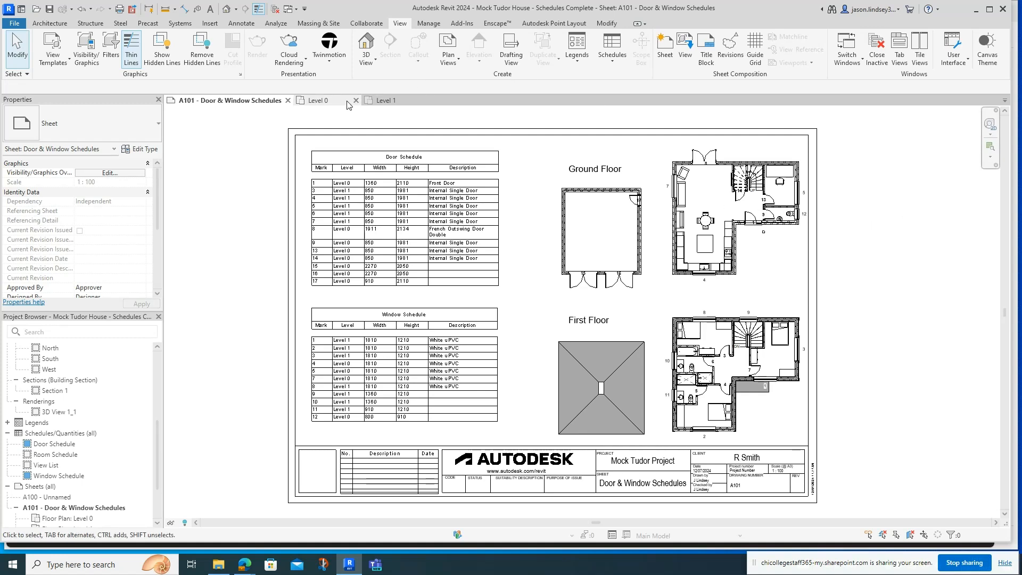
click(315, 101)
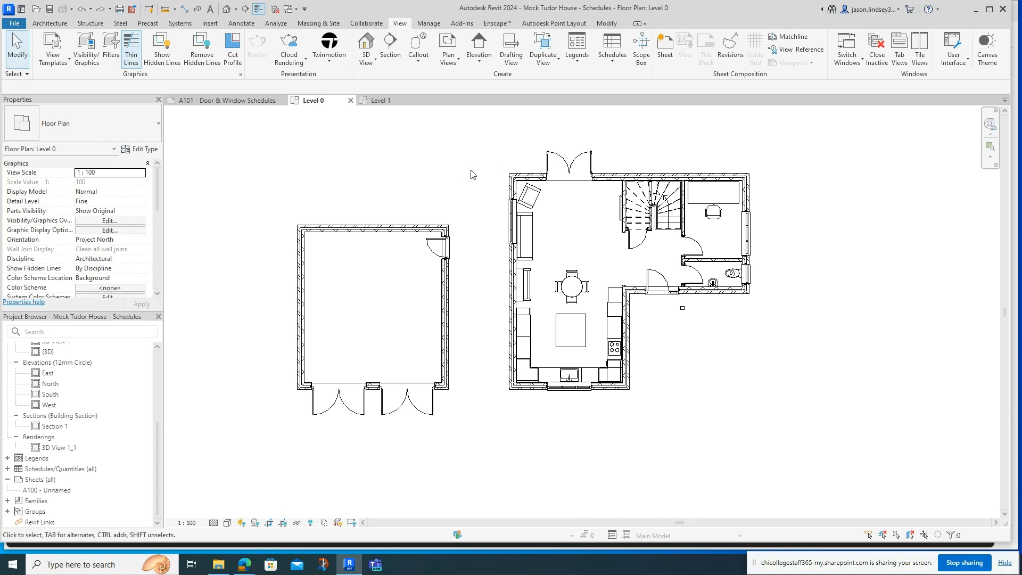
click(378, 100)
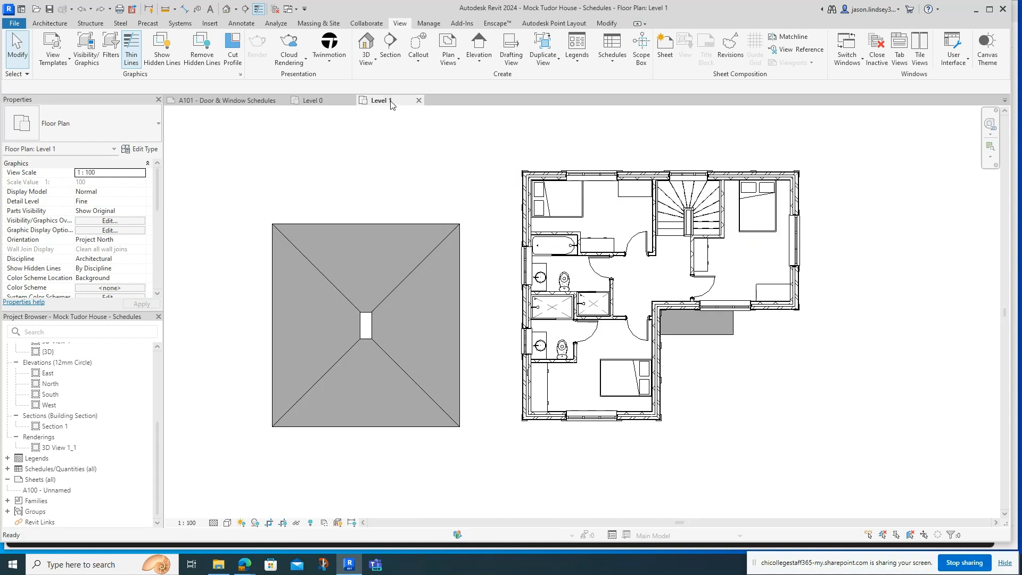
click(310, 101)
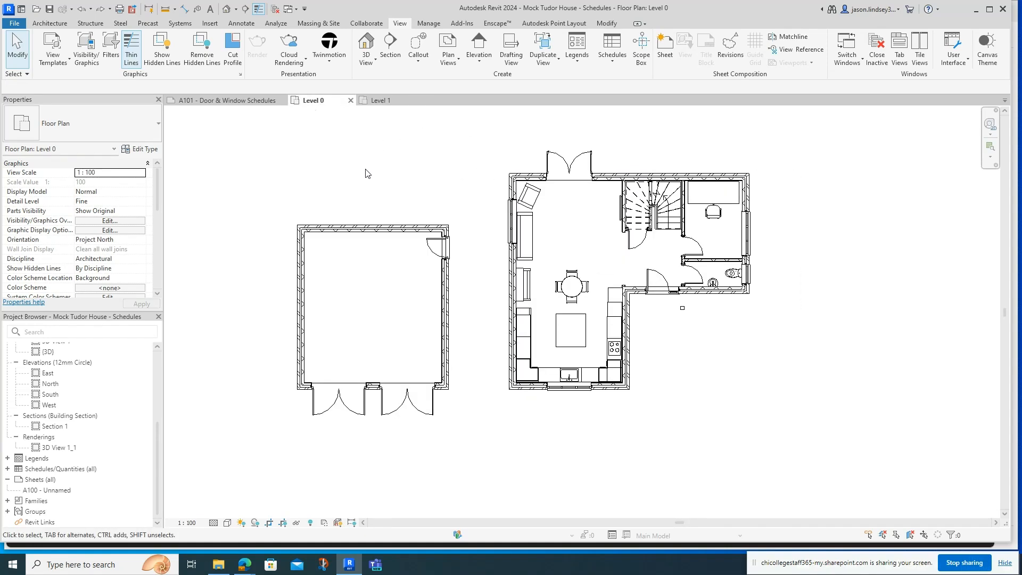
mouse_move(390, 171)
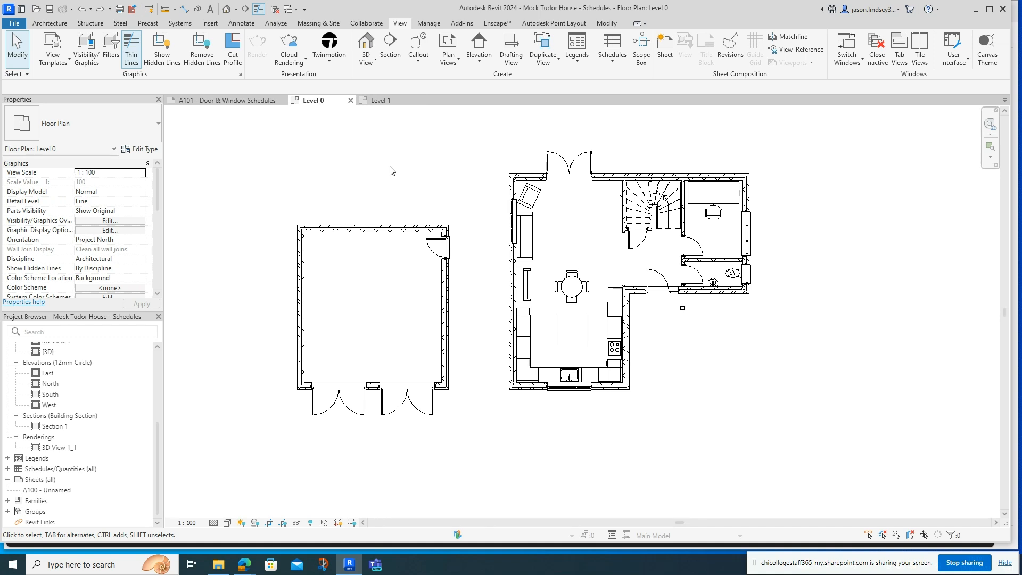
mouse_move(448, 173)
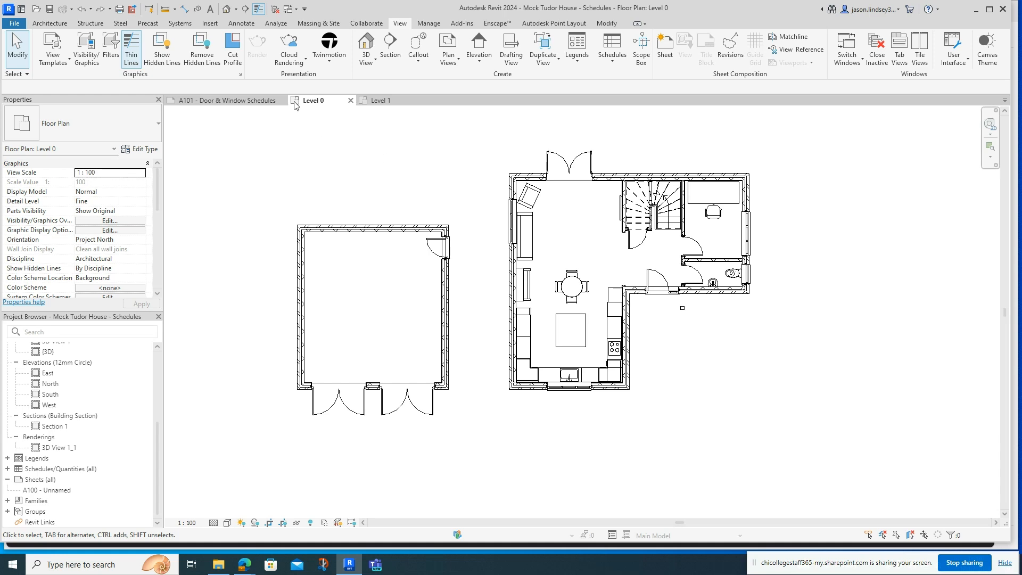
- Run Tag All with door and window tags on Level 0 and clear the selection
click(241, 22)
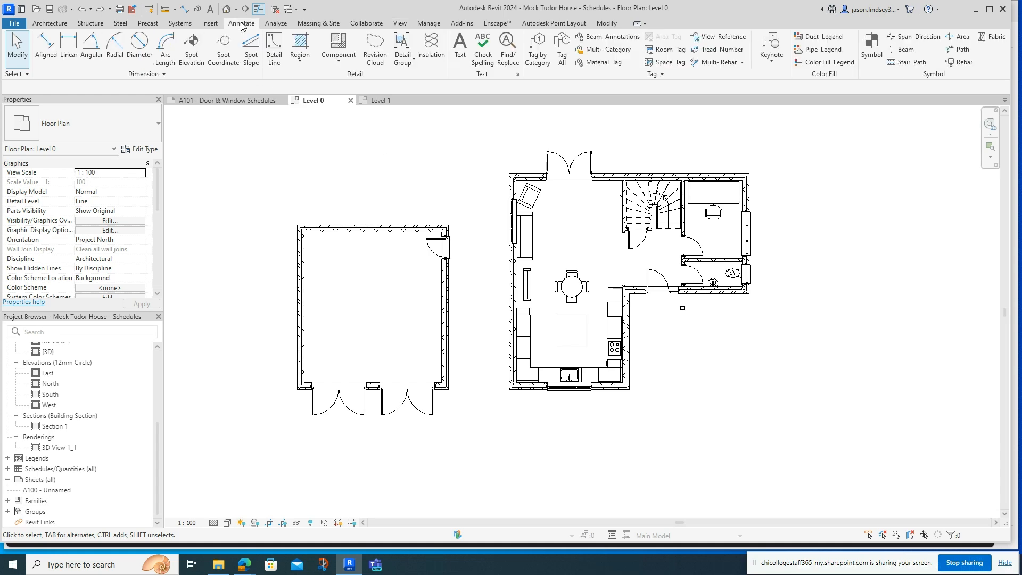
mouse_move(563, 49)
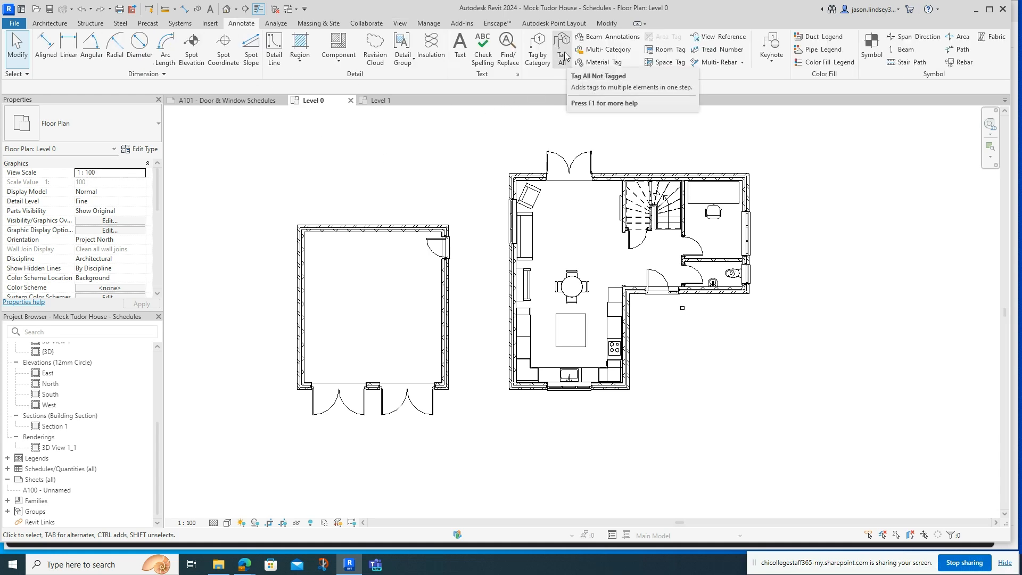
click(561, 47)
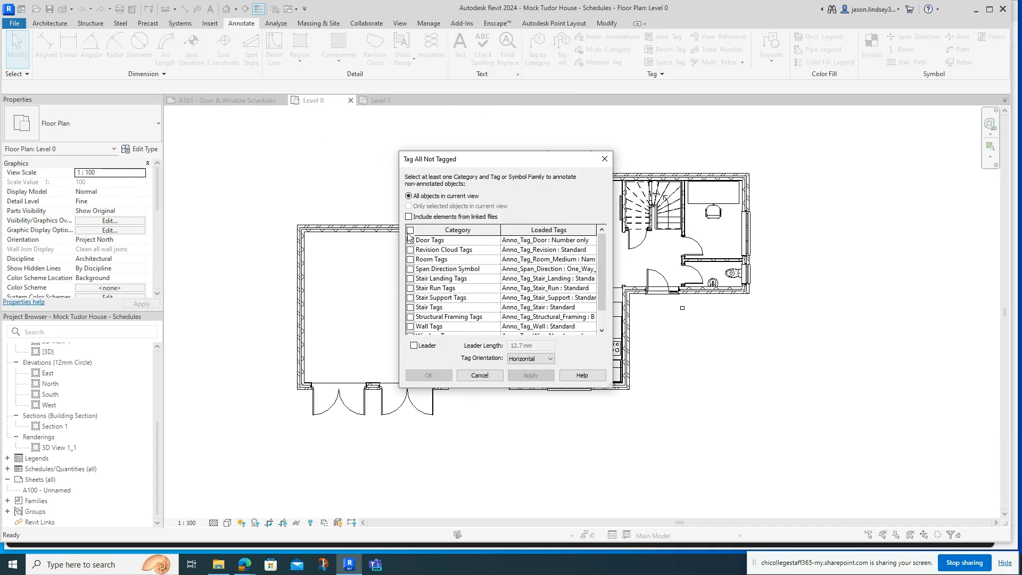
click(410, 240)
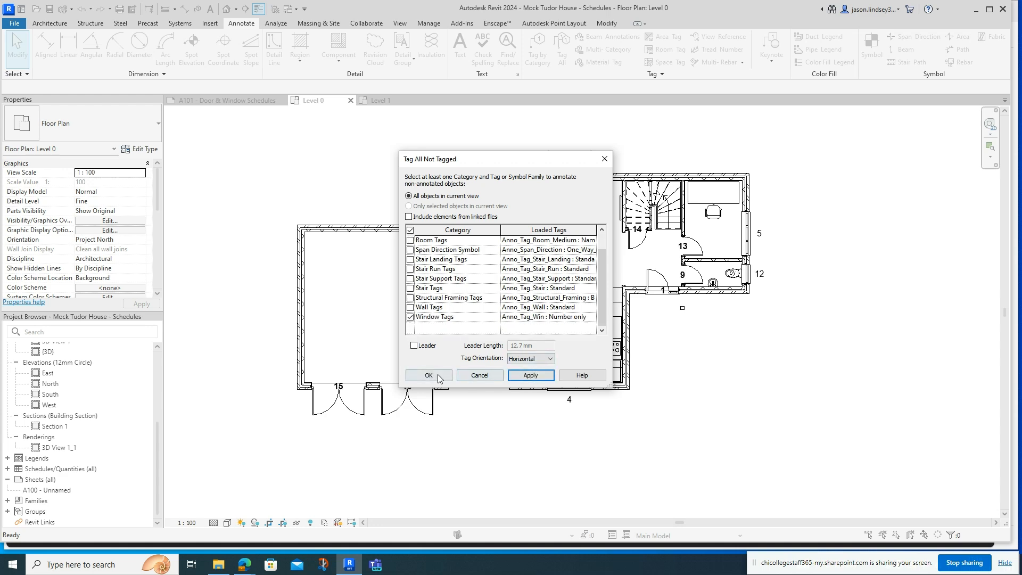
click(428, 376)
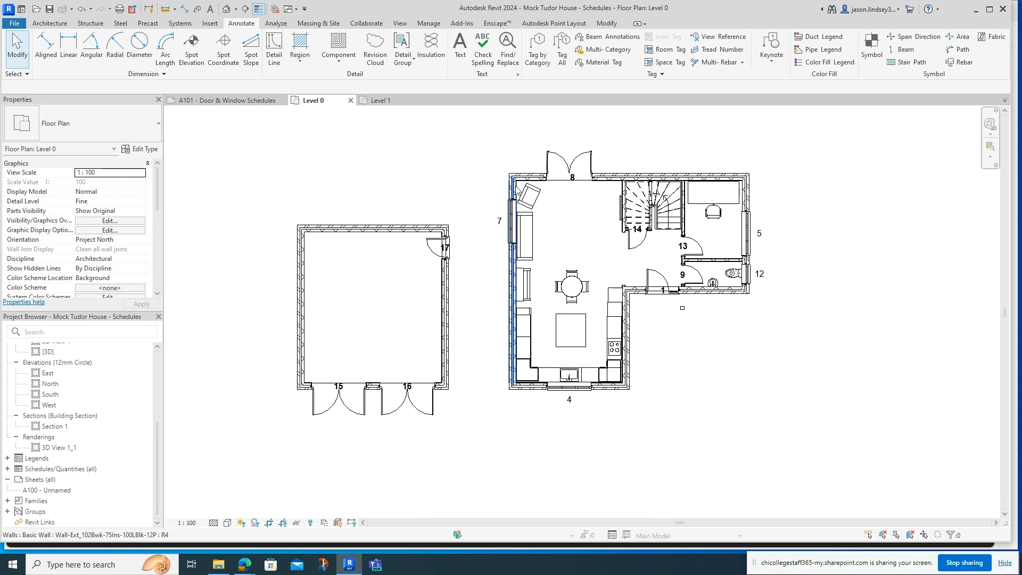
click(628, 306)
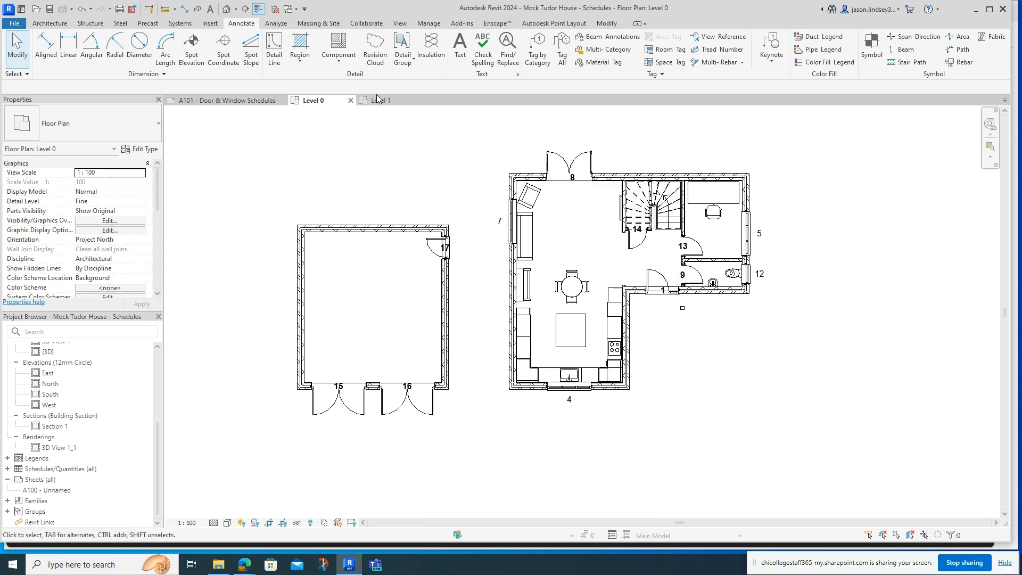
- Run Tag All with door and window tags on the Level 1 floor plan
click(382, 100)
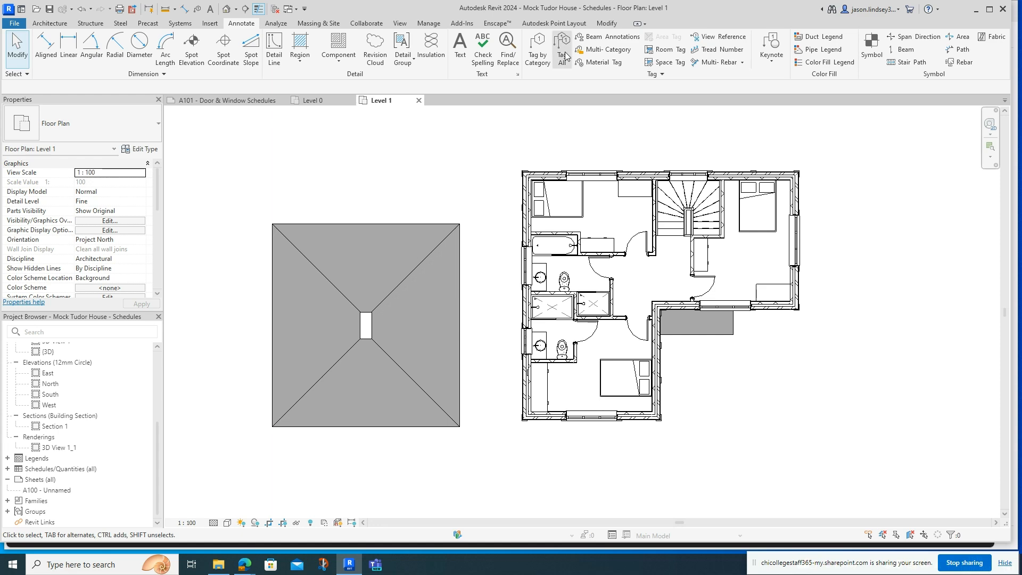
click(563, 48)
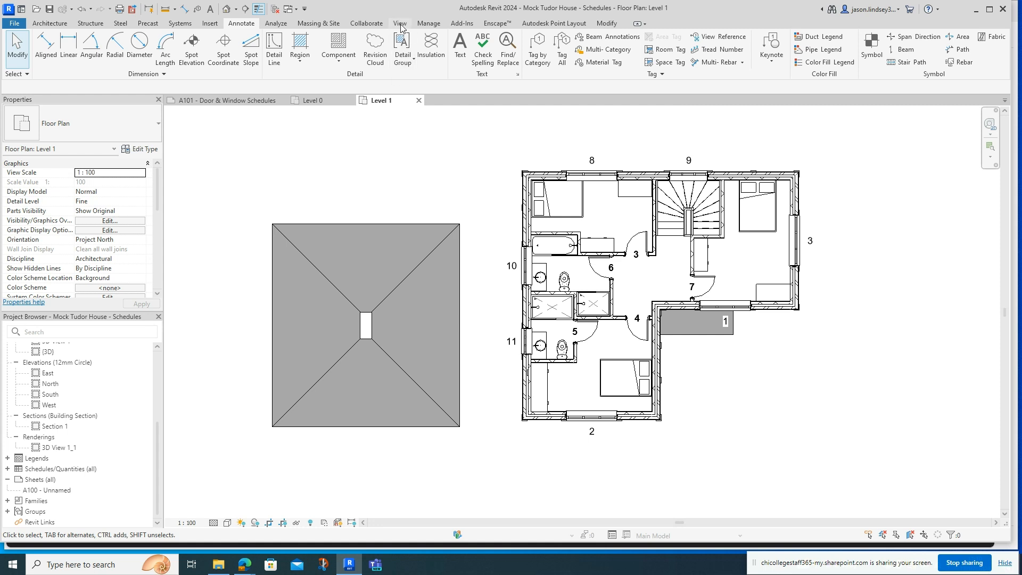
- Start a new Schedule/Quantities with Doors as its category
click(400, 22)
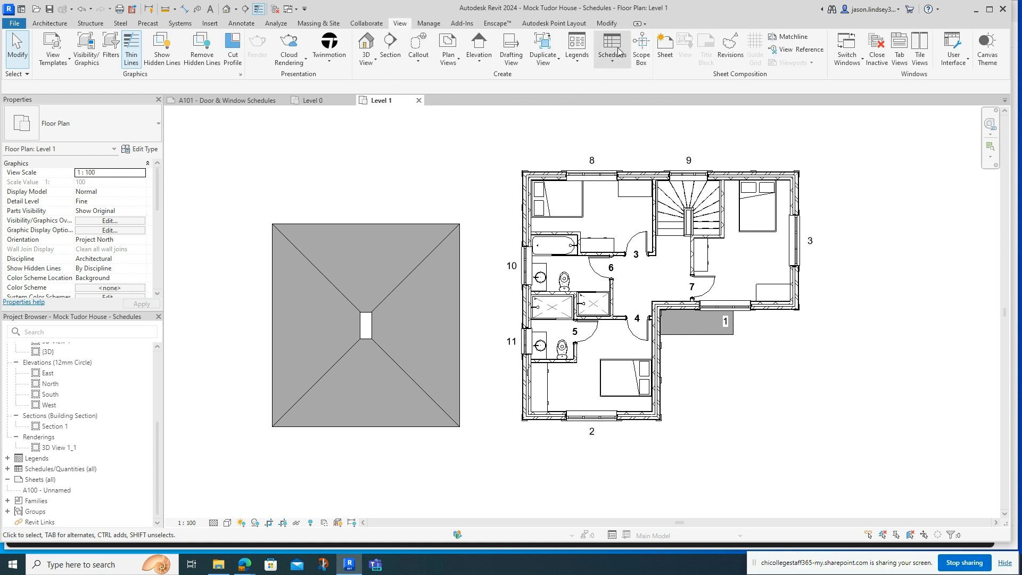
click(611, 49)
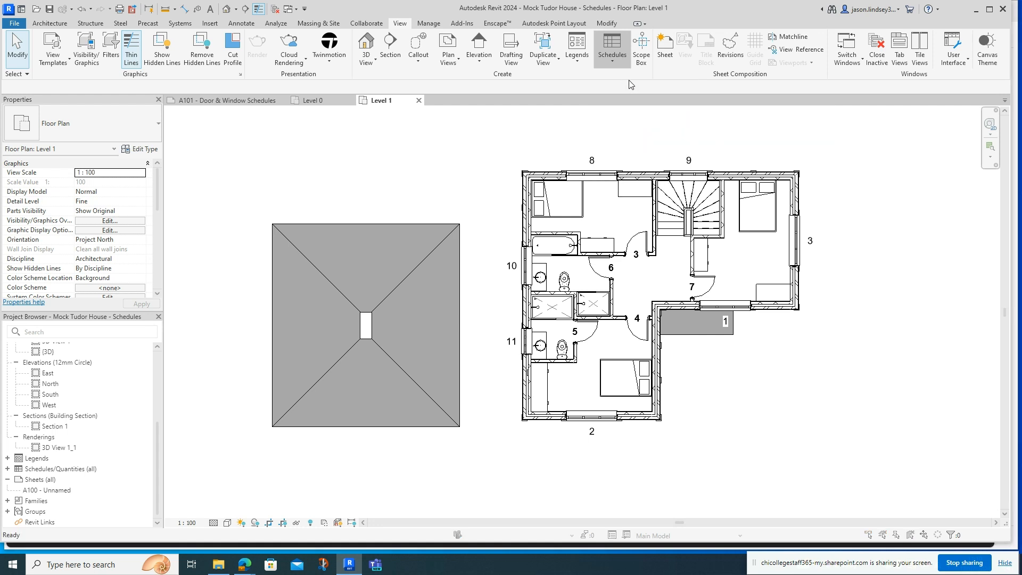
click(612, 49)
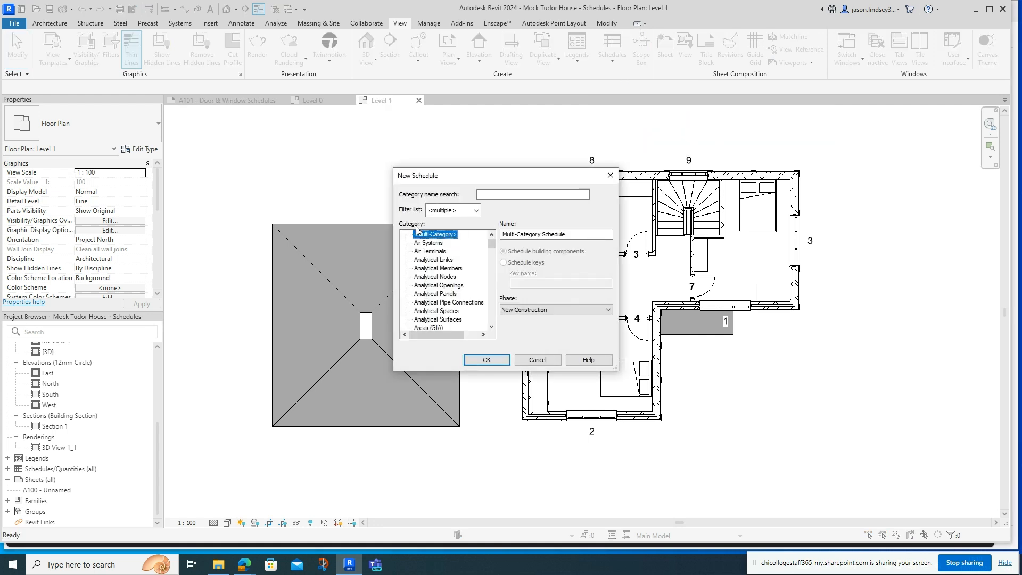
click(431, 310)
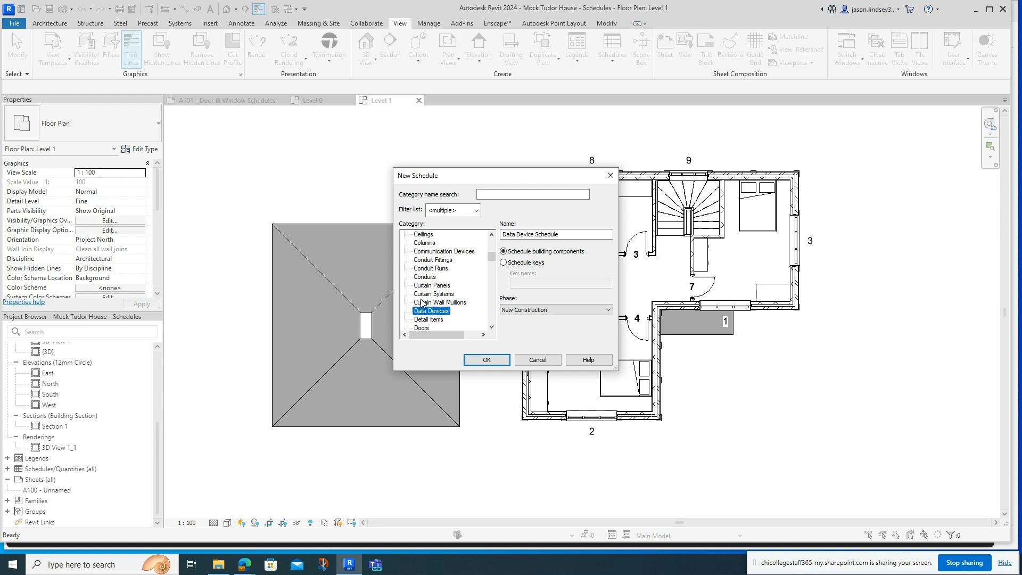
scroll(down, 3)
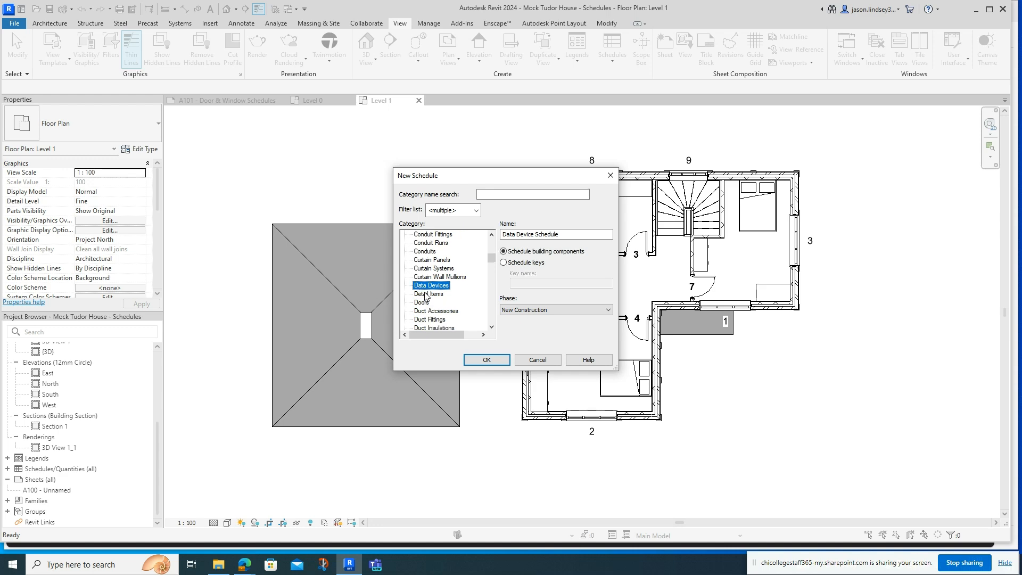
click(486, 360)
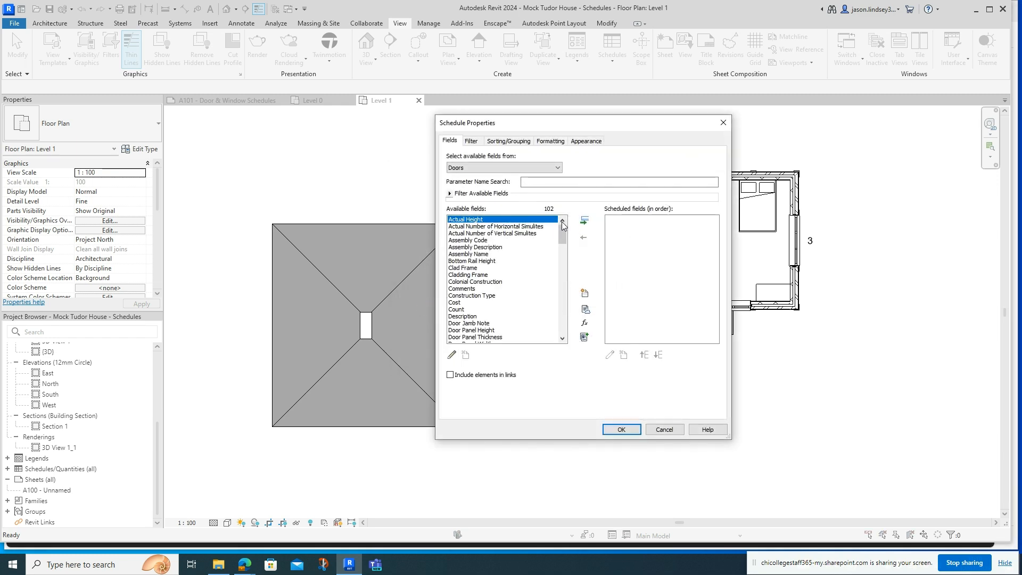
mouse_move(516, 249)
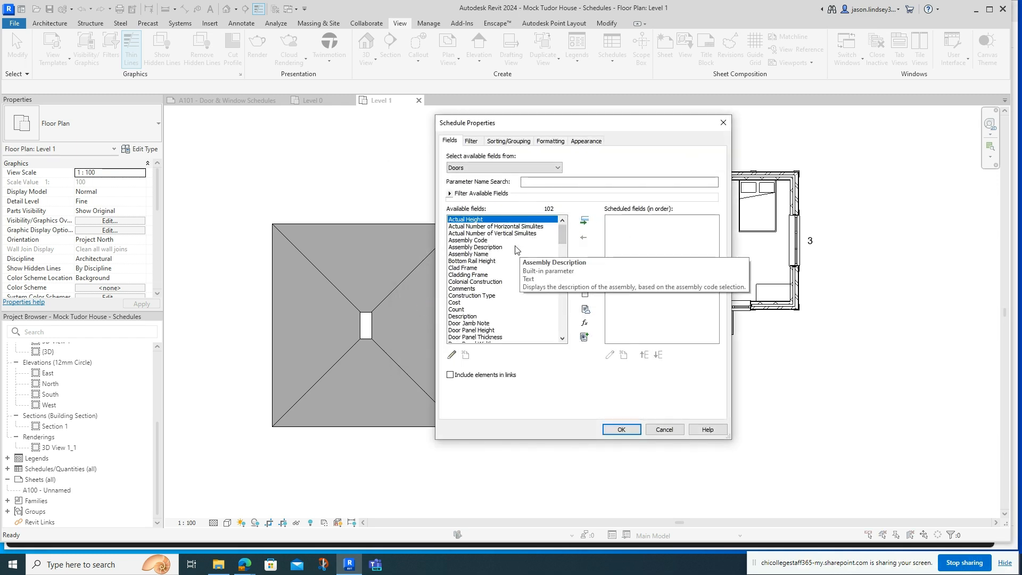
mouse_move(469, 240)
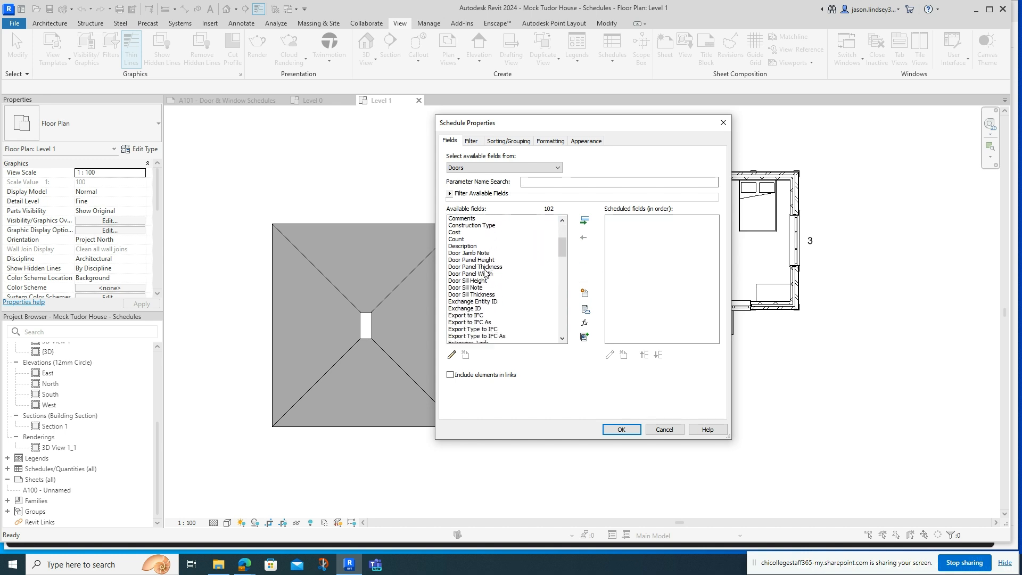
- Add the Mark, Level and Width fields to the door schedule
scroll(down, 3)
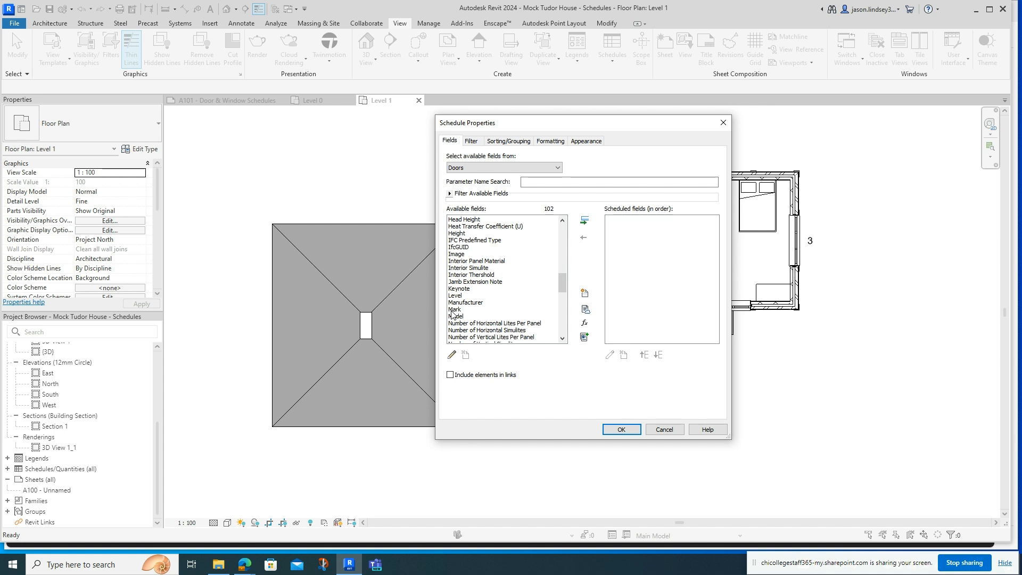
click(455, 309)
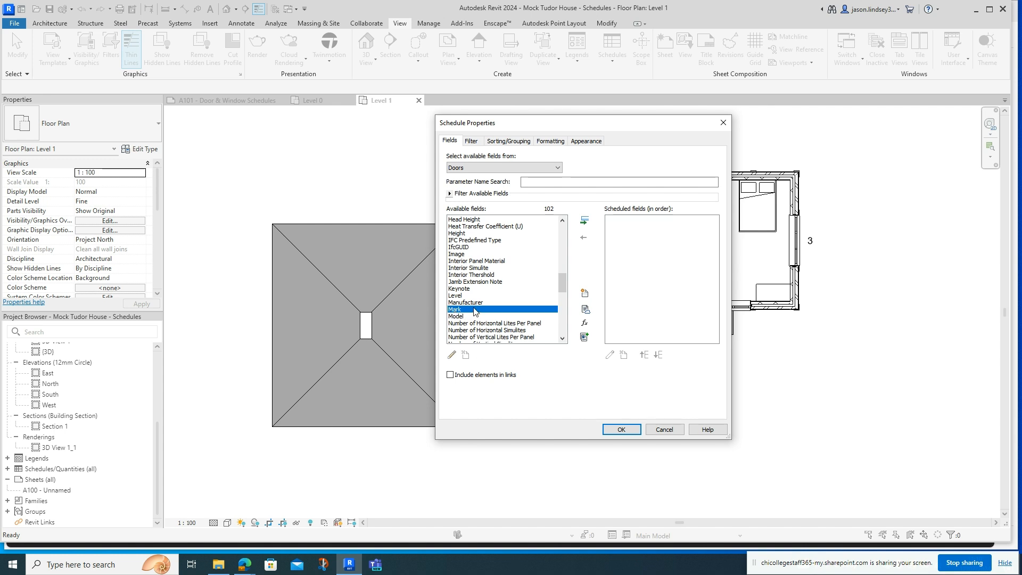
mouse_move(472, 316)
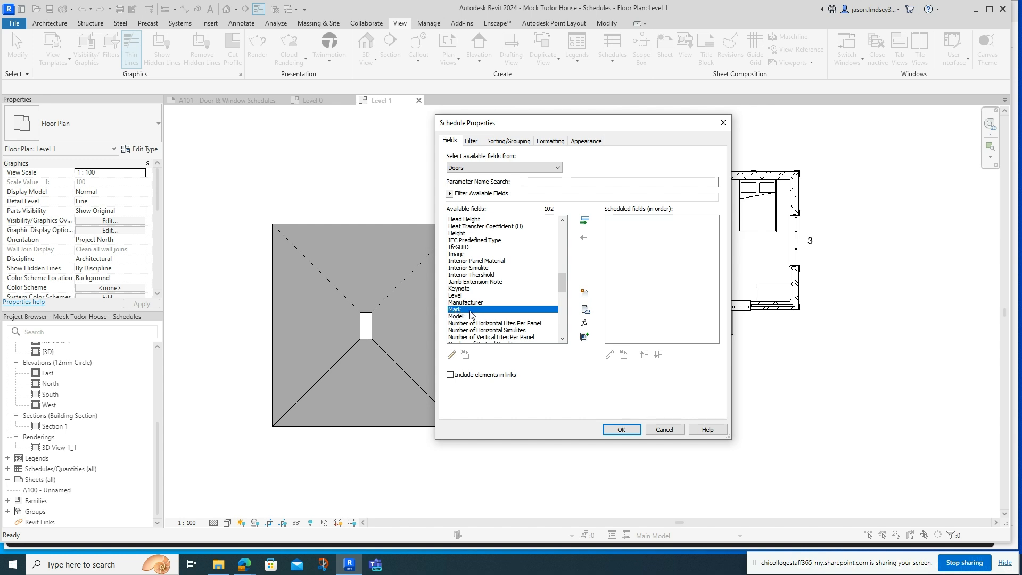
mouse_move(455, 309)
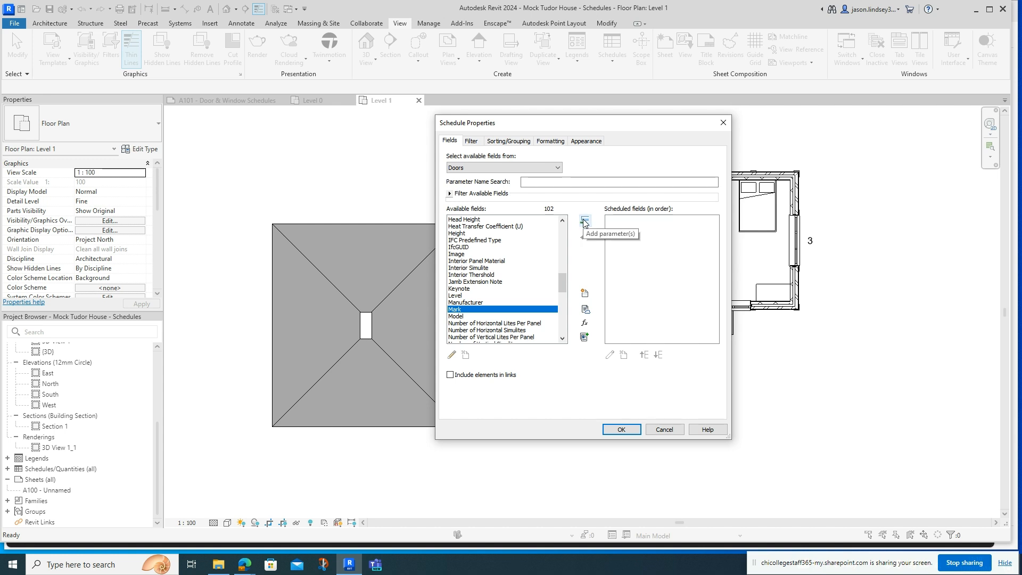
click(585, 220)
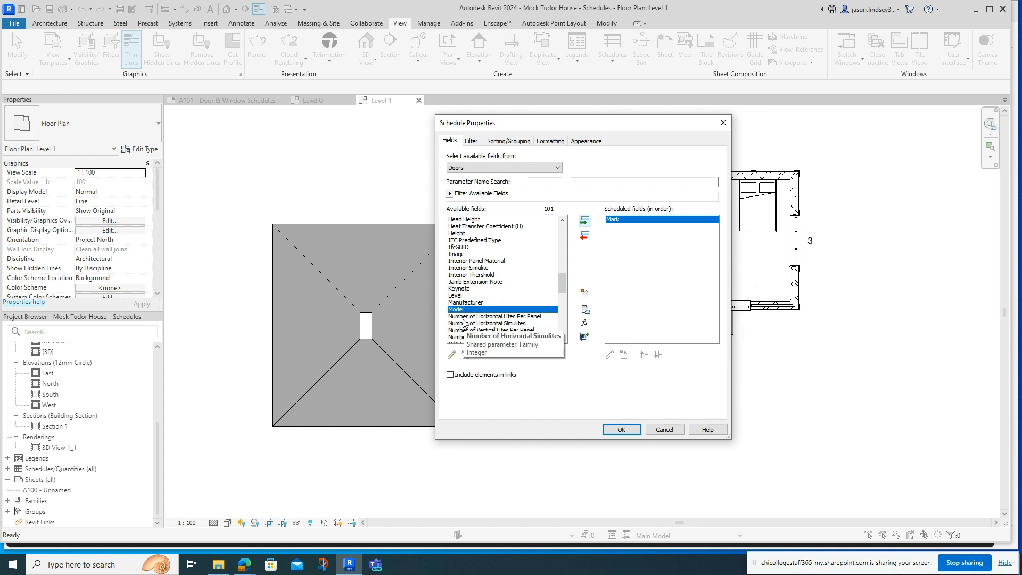
click(470, 295)
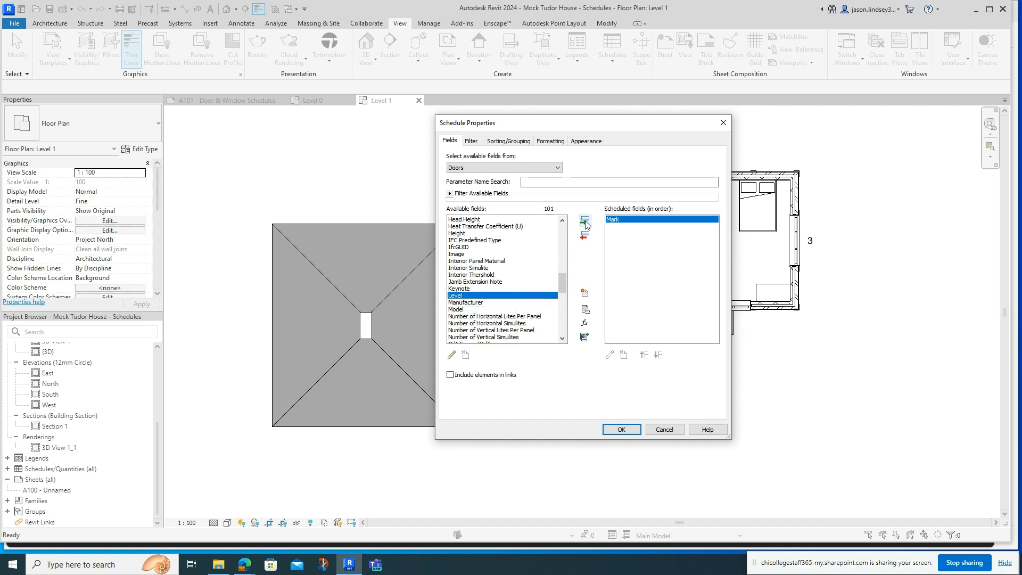
mouse_move(585, 220)
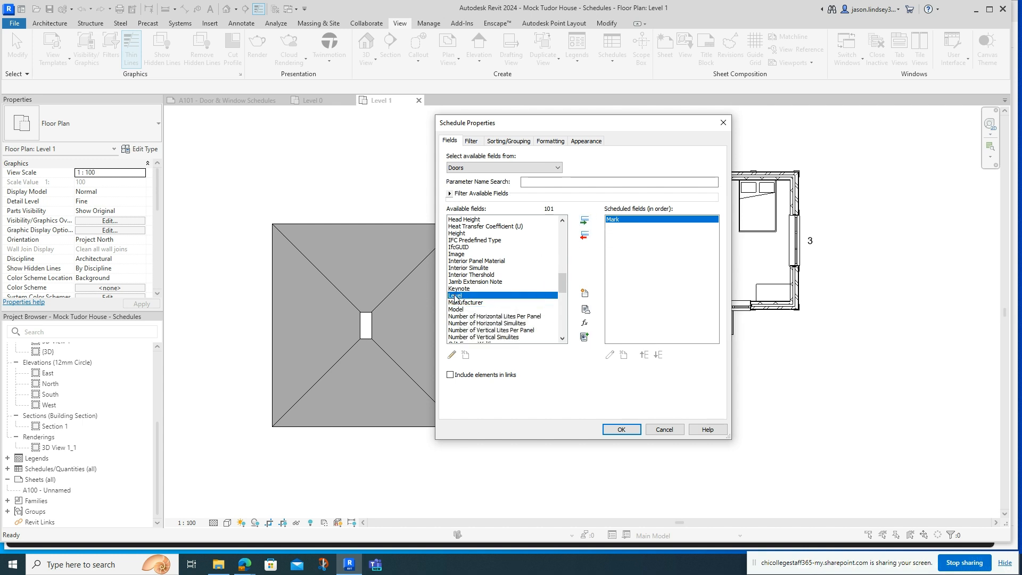
click(583, 236)
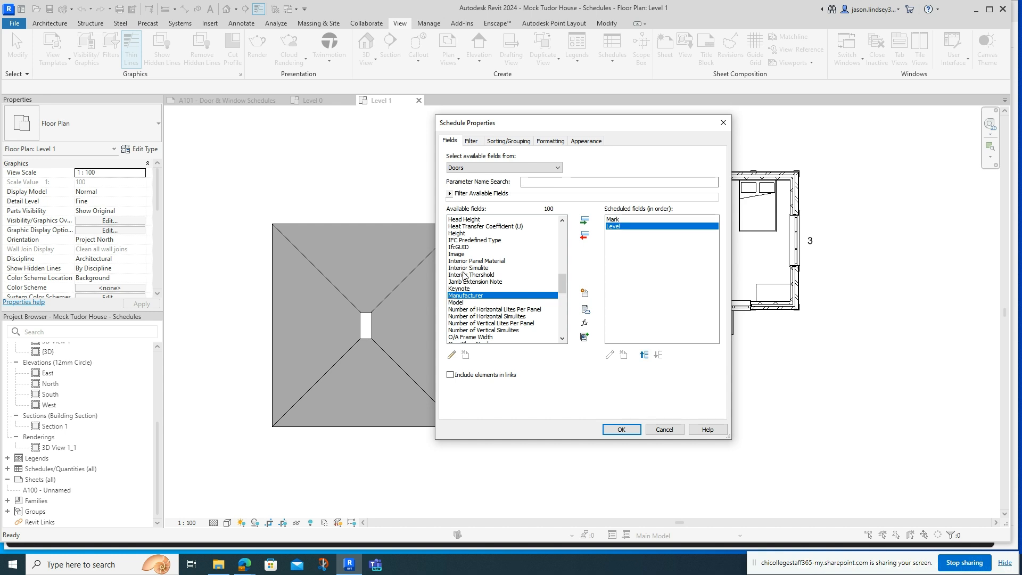
scroll(down, 3)
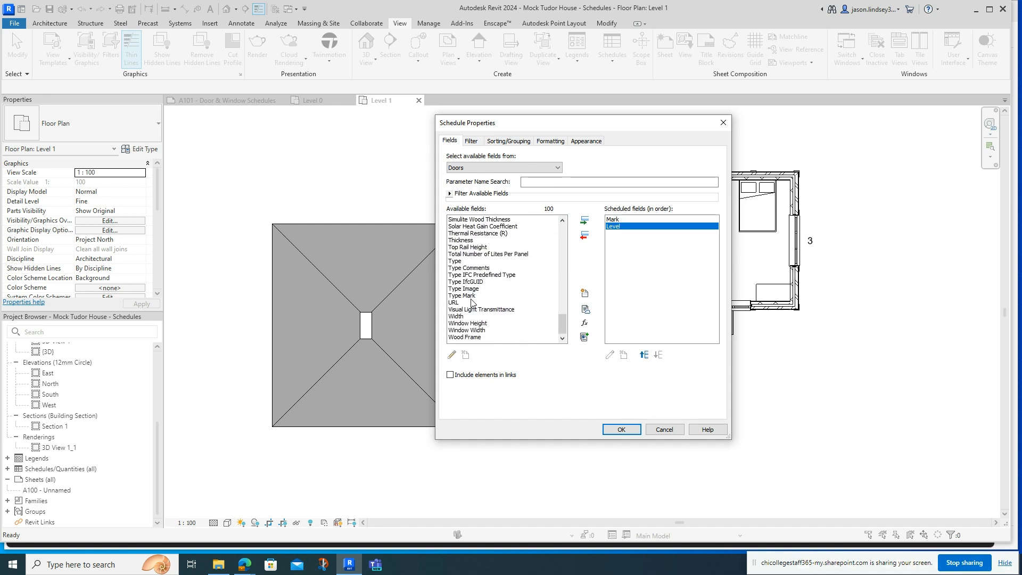
click(584, 234)
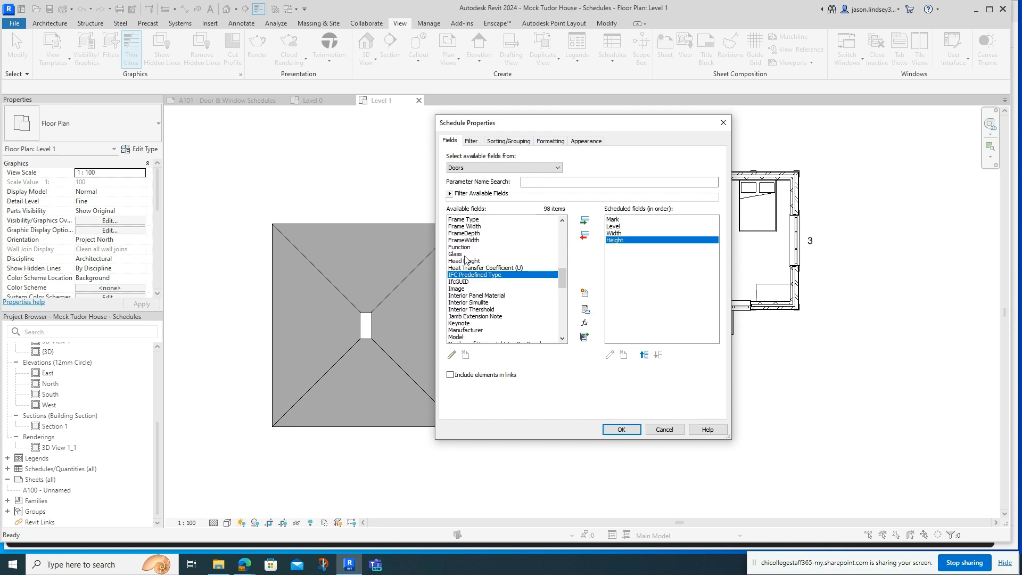
- Add Height and Description, shuffling Description up and back to the end
scroll(down, 3)
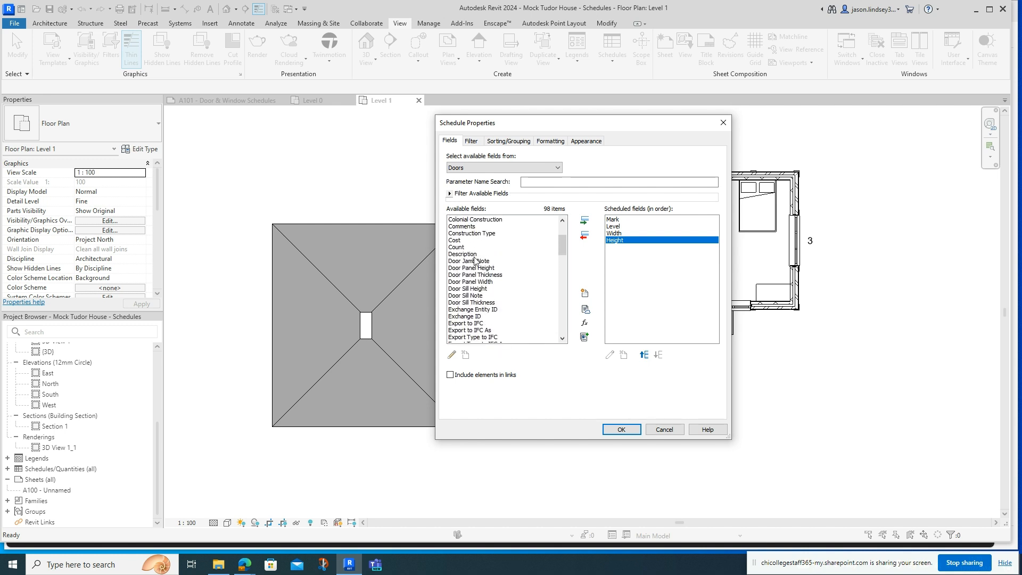
click(585, 235)
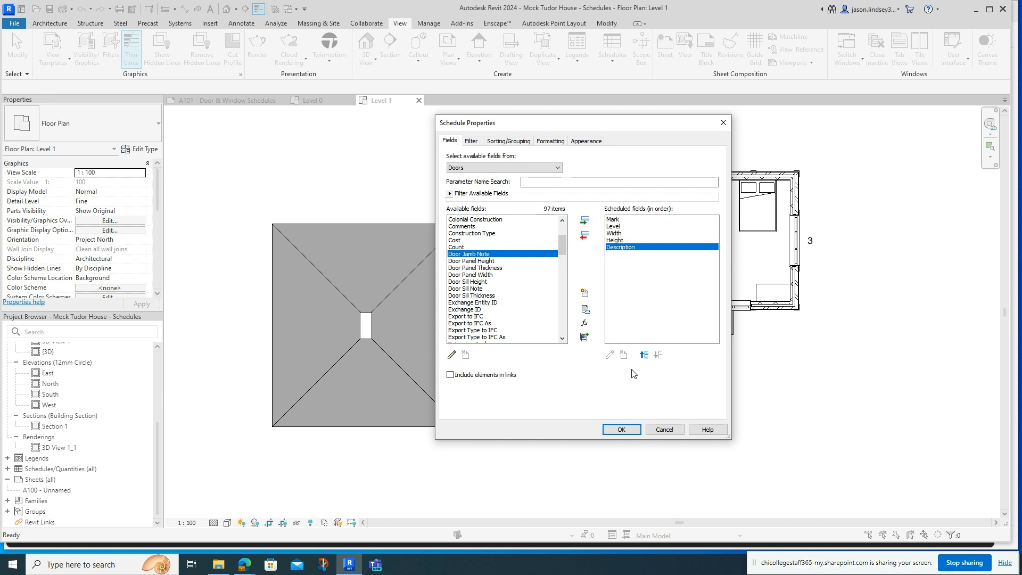
click(643, 354)
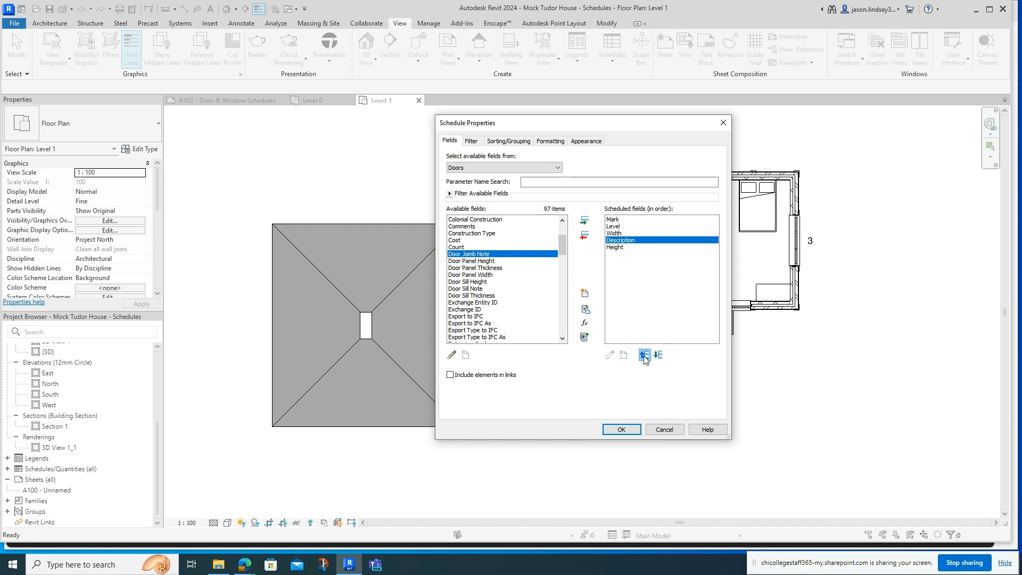
click(644, 356)
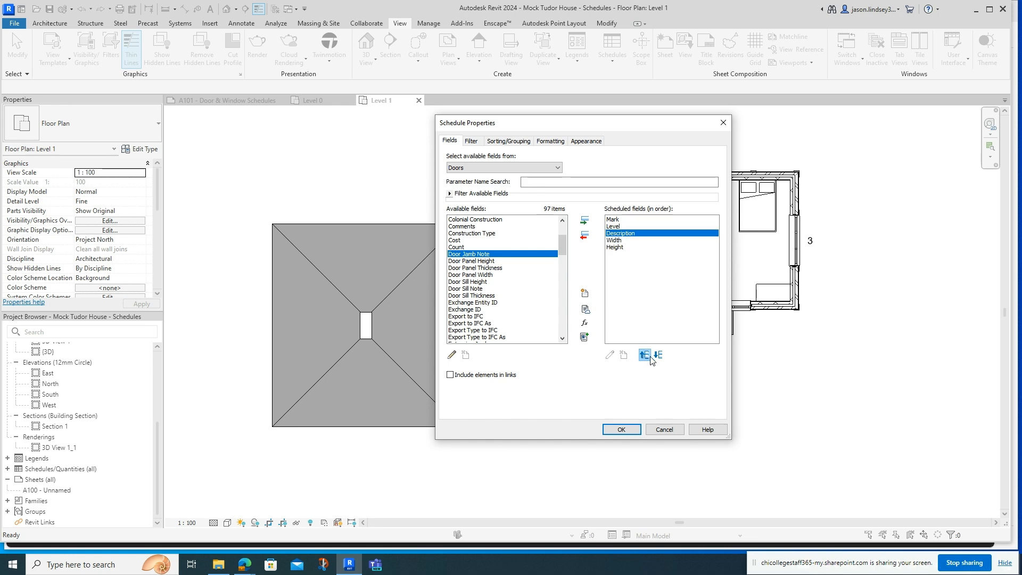
click(658, 355)
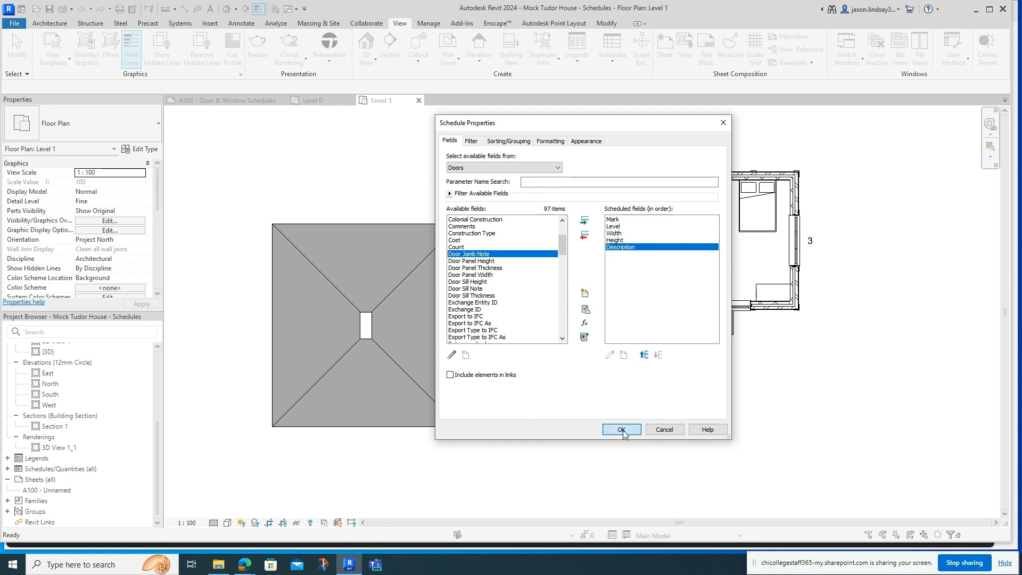
- Create the Door Schedule and highlight door 1, with its empty description, in the Level 0 plan
click(619, 429)
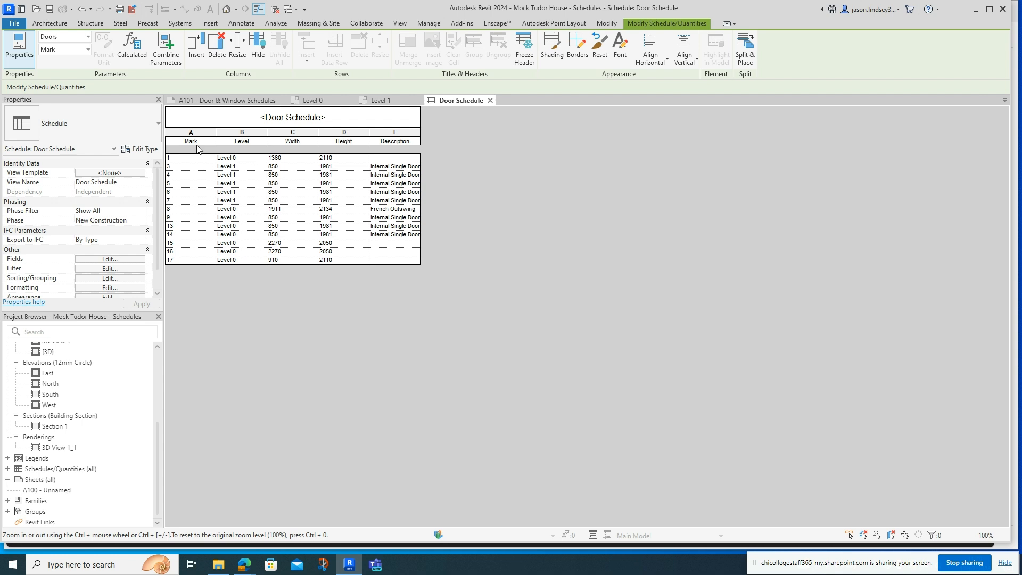
mouse_move(173, 164)
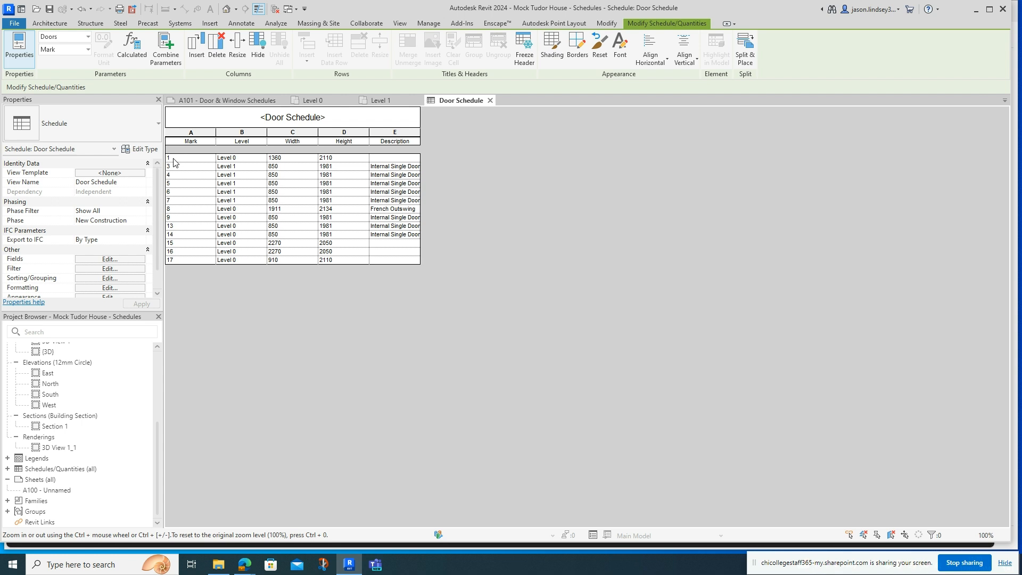
mouse_move(184, 163)
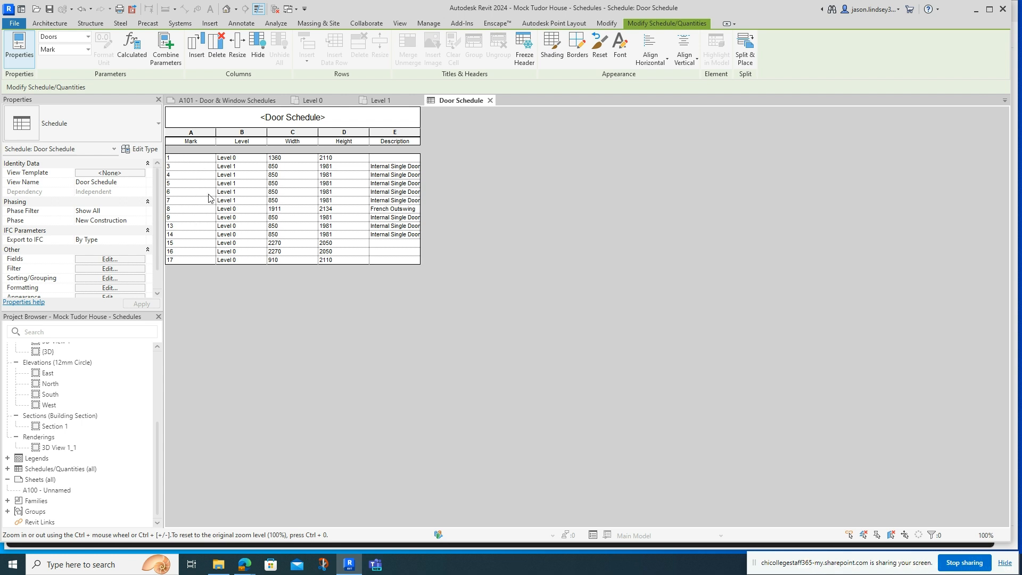
mouse_move(223, 157)
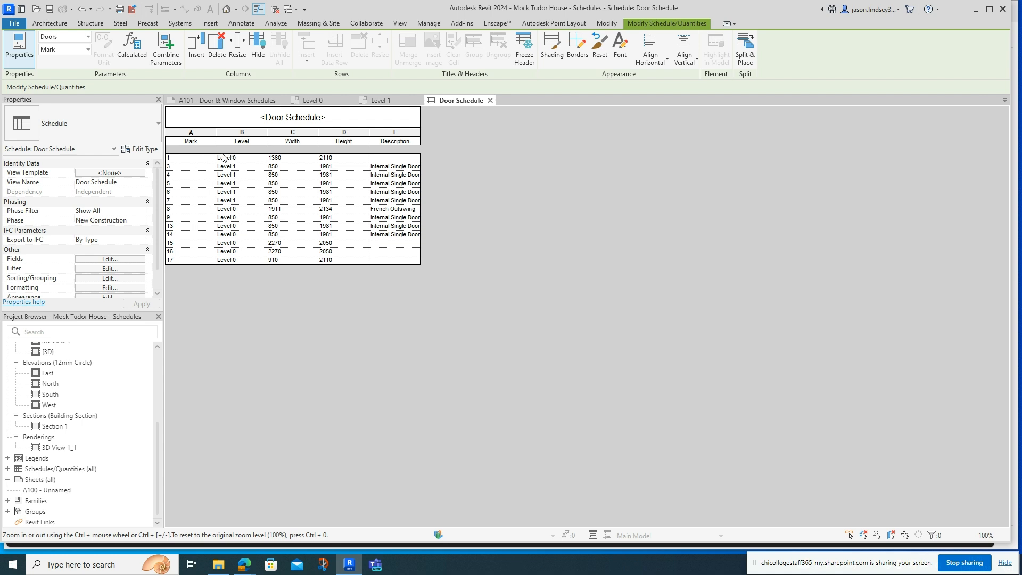
mouse_move(253, 170)
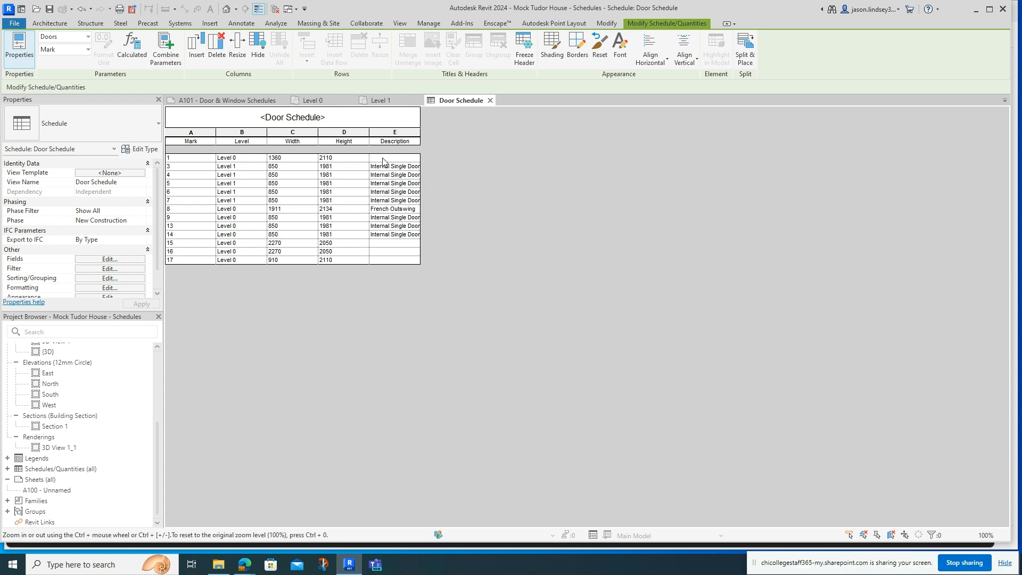
click(394, 158)
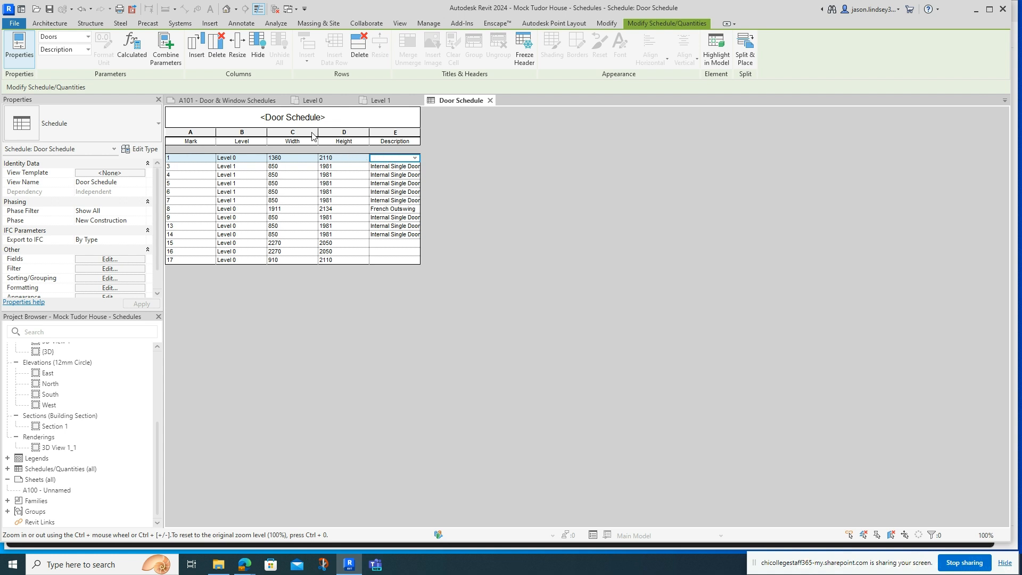
click(316, 100)
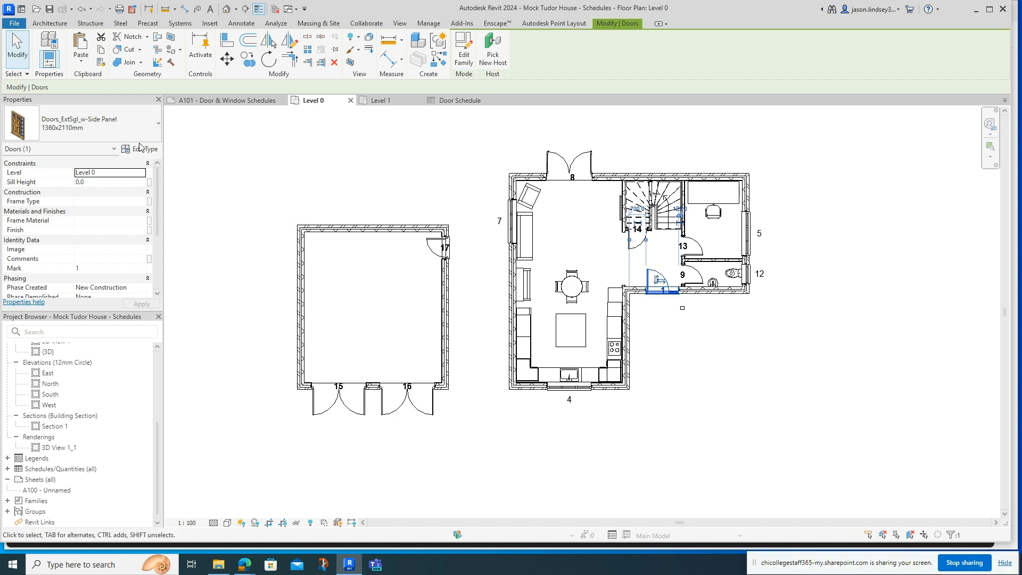
mouse_move(160, 161)
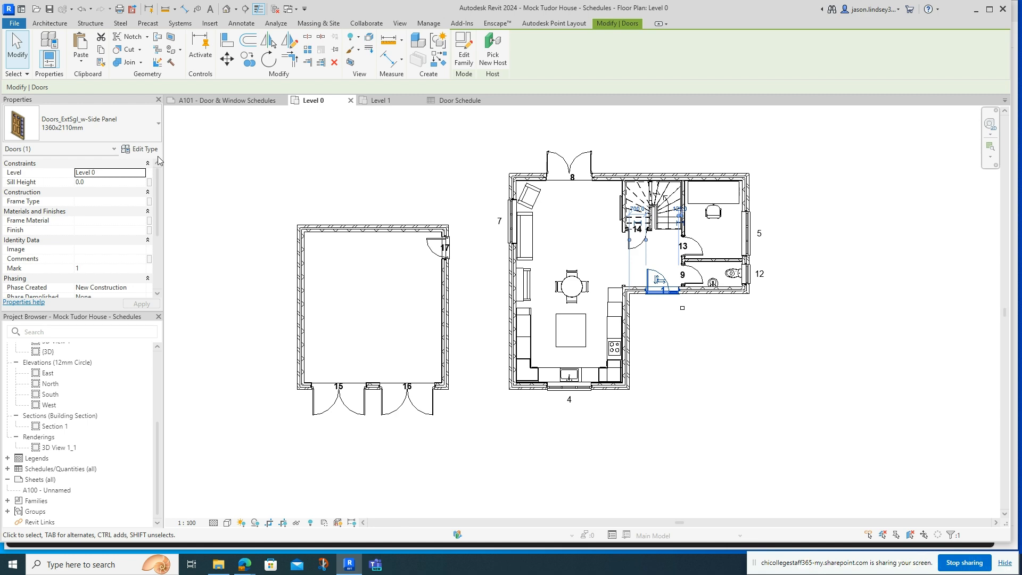
- Set door 1's type Description to 'Composite Front Door' in its type properties
click(143, 149)
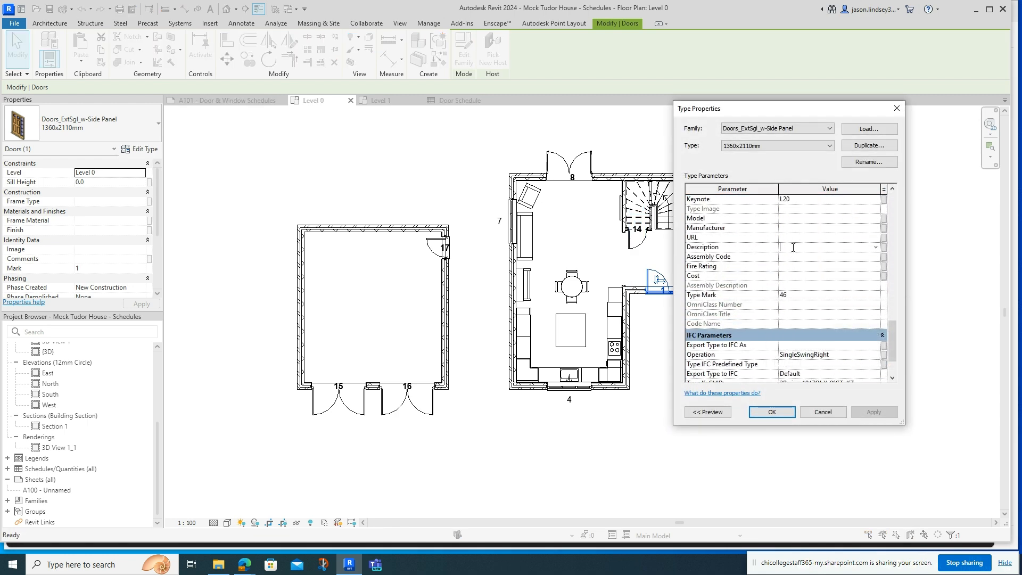
text(C)
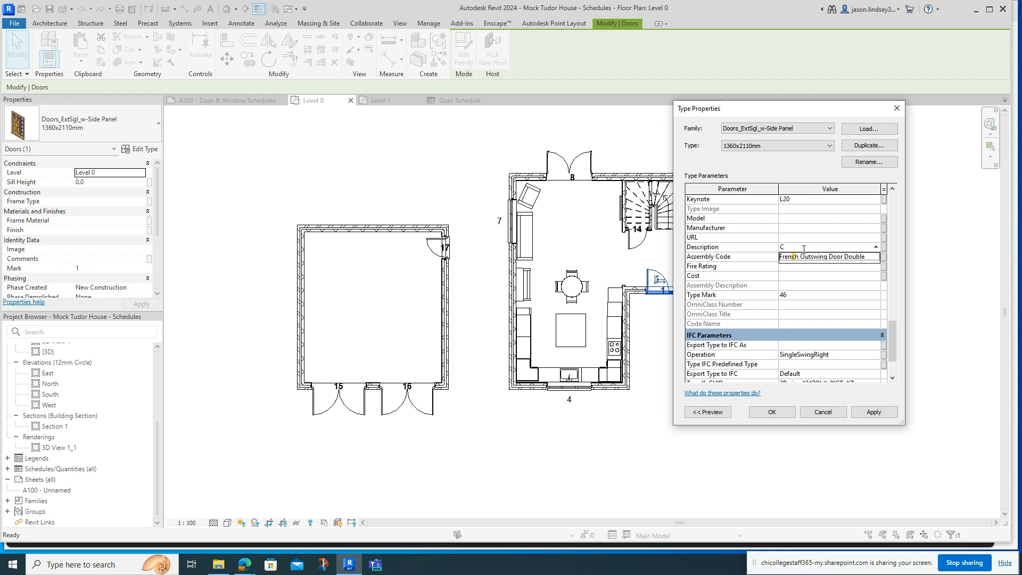
text(omposite Front)
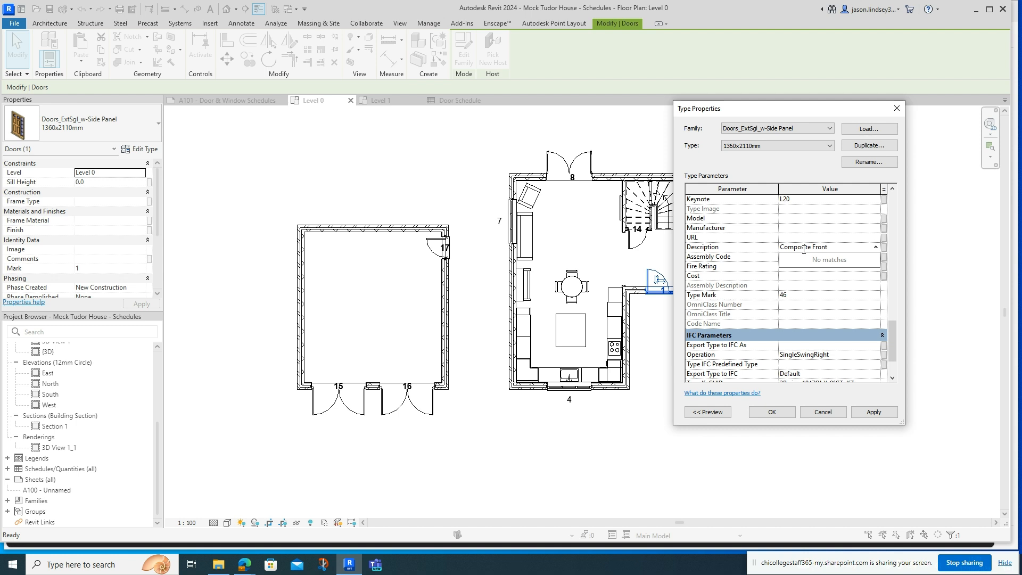
text(Door)
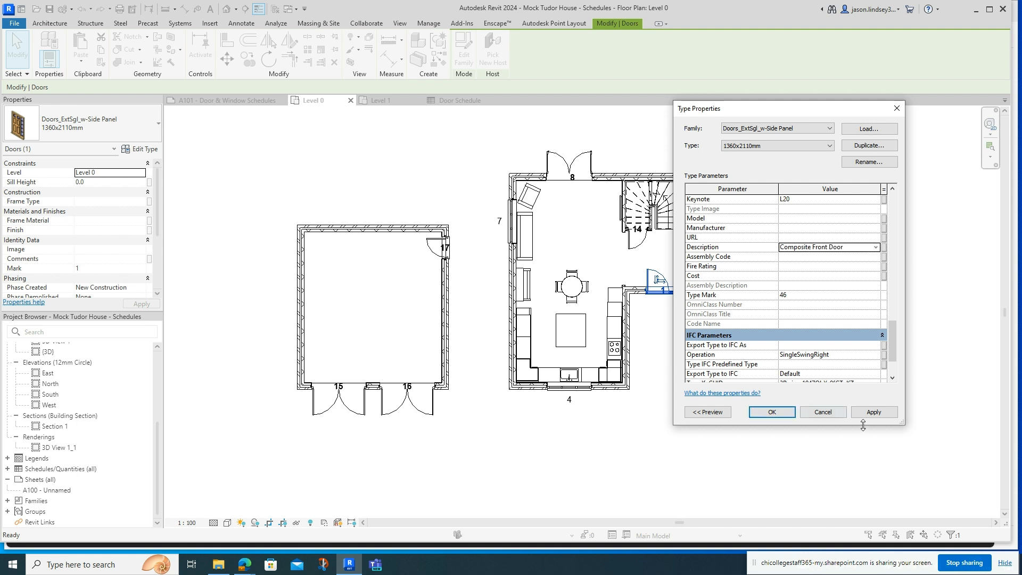
click(771, 411)
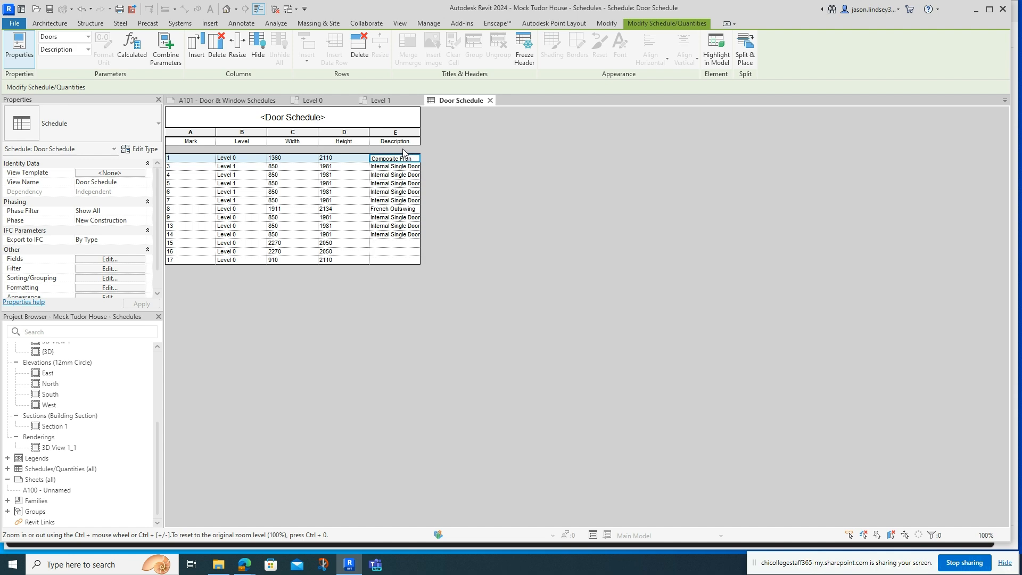
- Return to Level 0 and briefly start, then close, a new Schedule/Quantities dialog
click(314, 100)
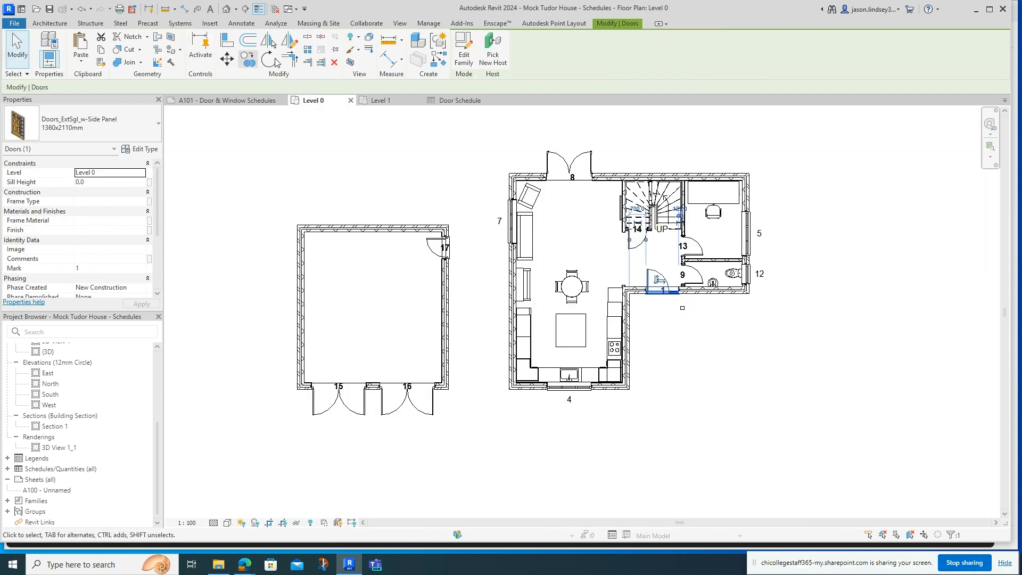
click(399, 22)
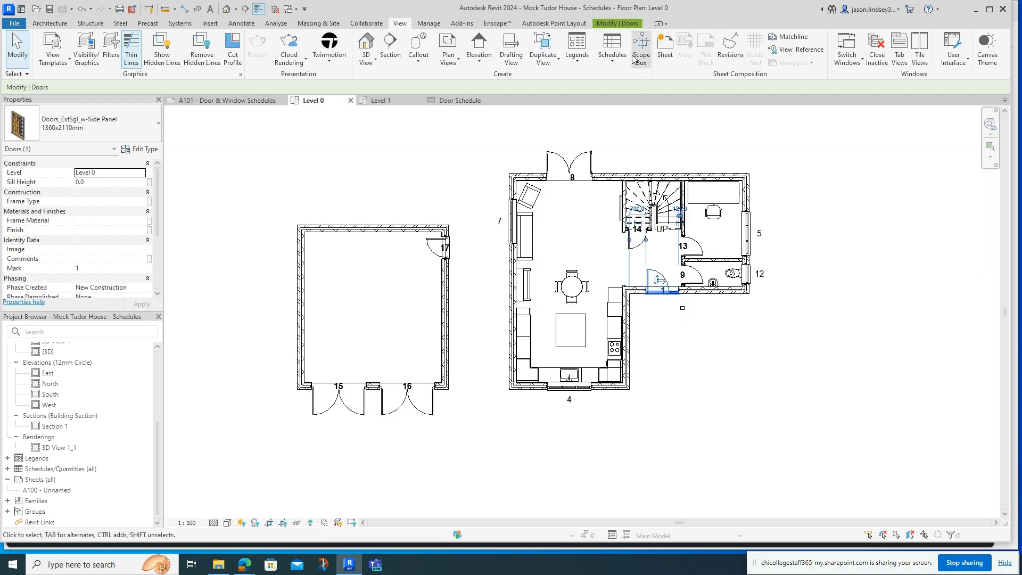
click(611, 48)
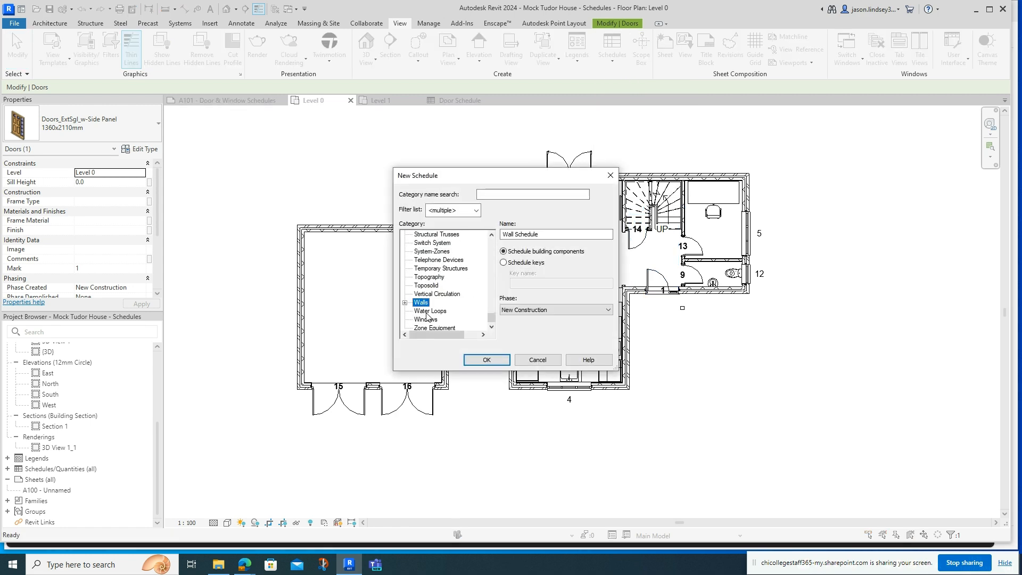
click(485, 360)
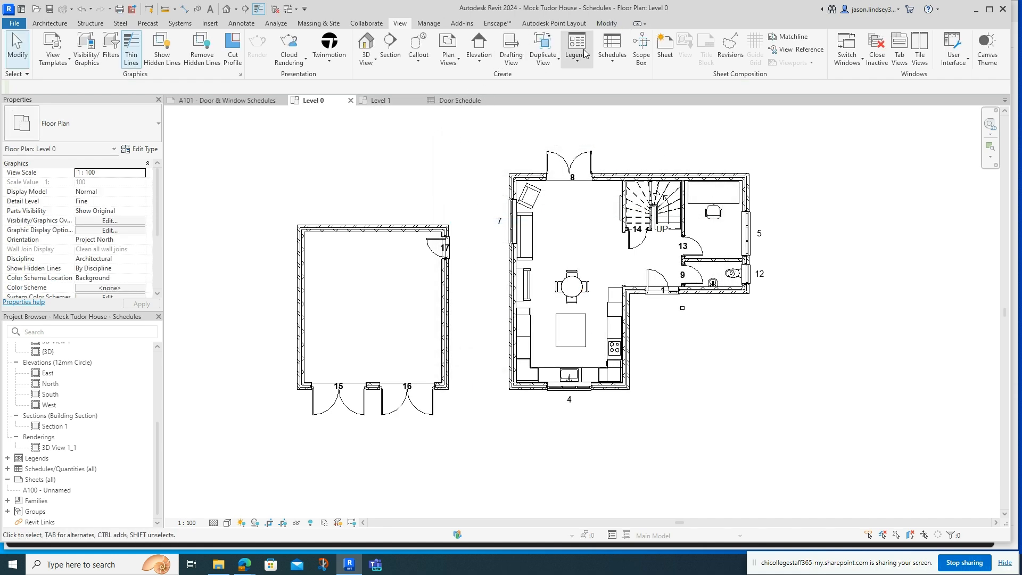
- Create a Windows schedule with Mark, Level, Width, Height and Description fields
click(610, 49)
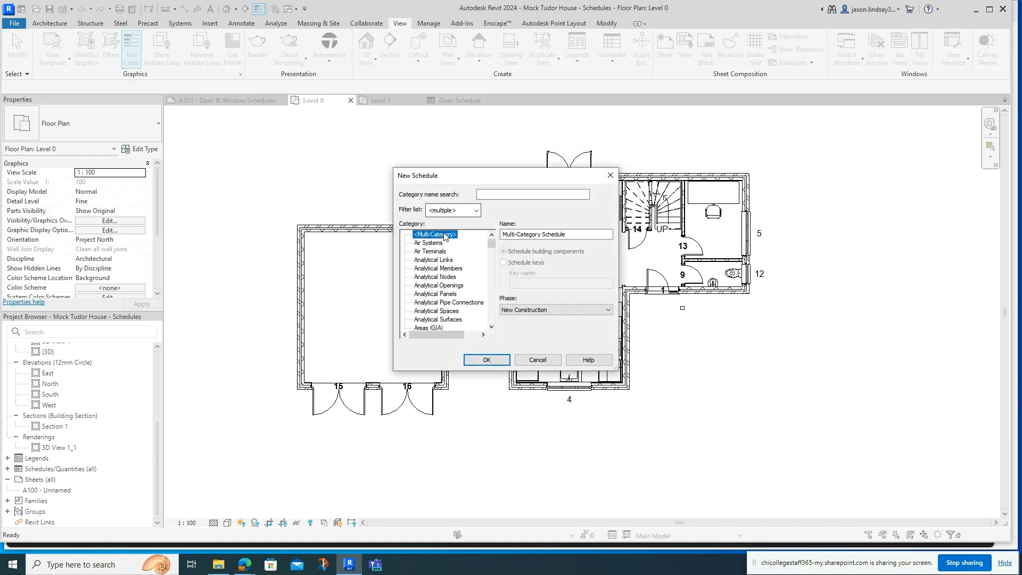
click(422, 301)
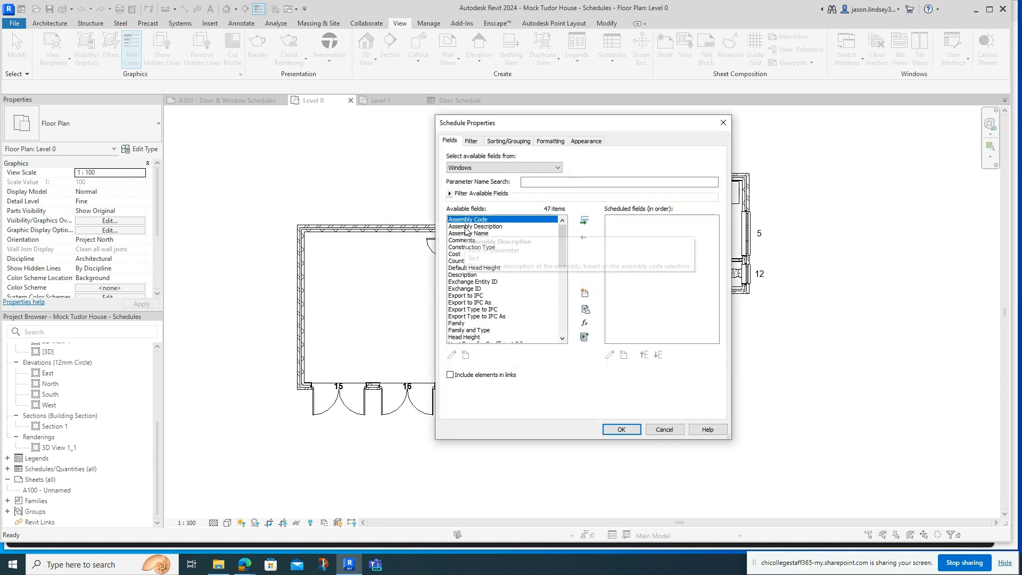
scroll(down, 3)
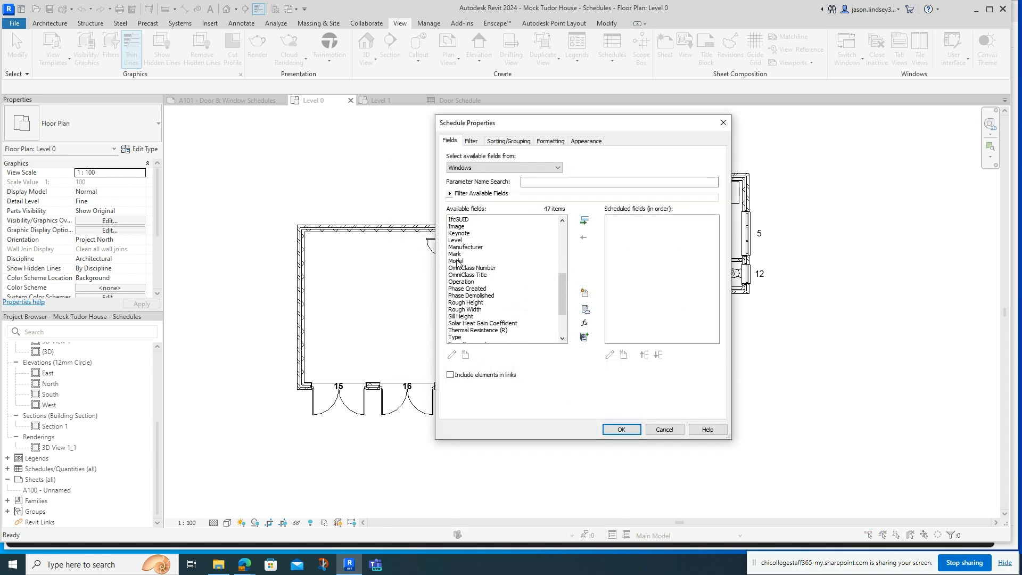
click(583, 220)
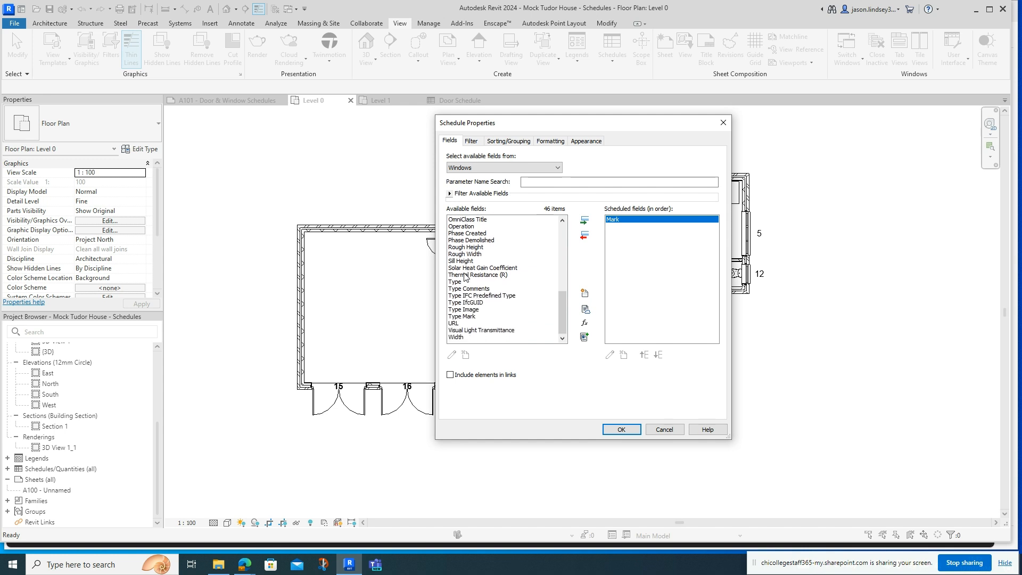
scroll(down, 3)
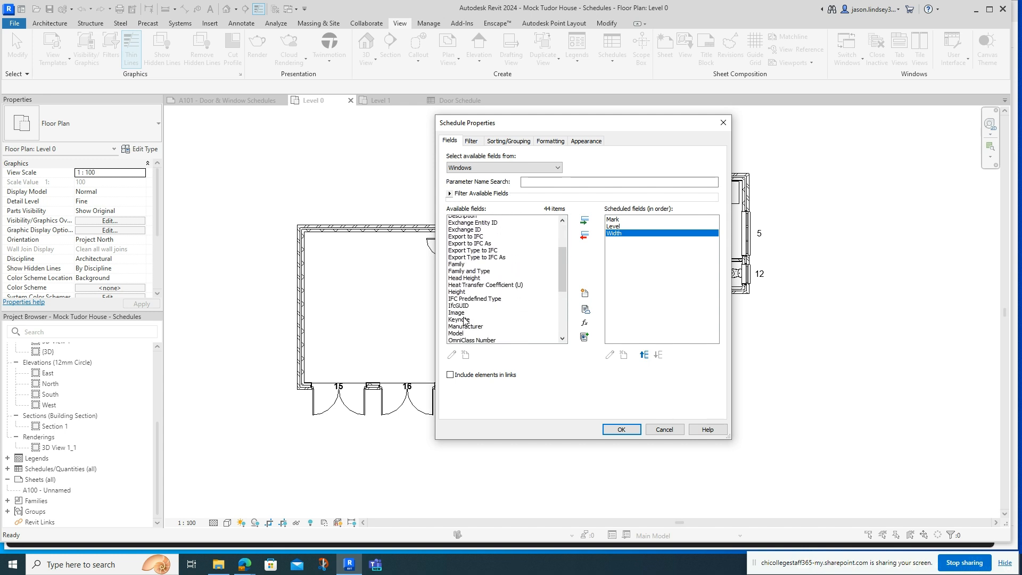
click(583, 235)
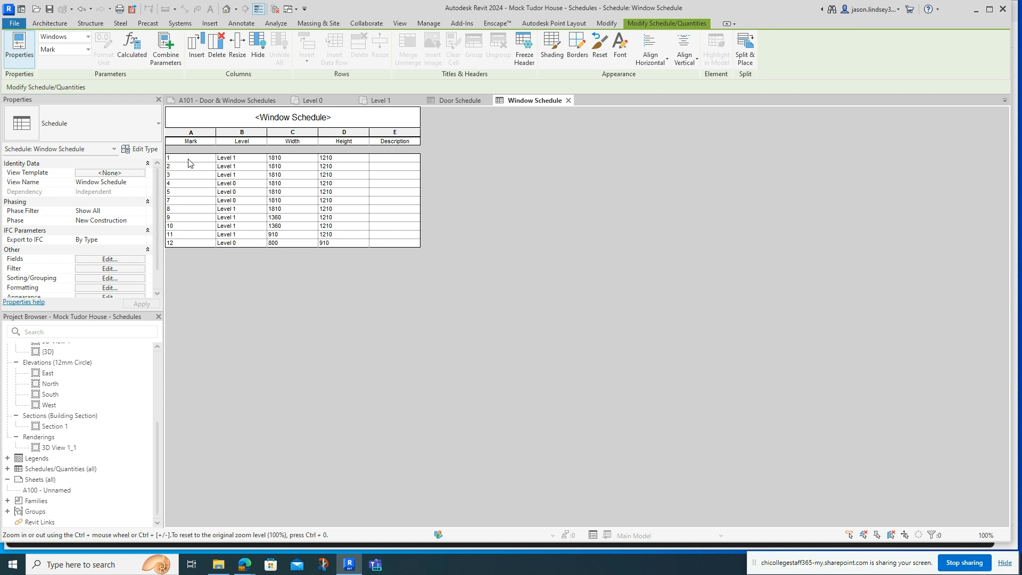
mouse_move(408, 114)
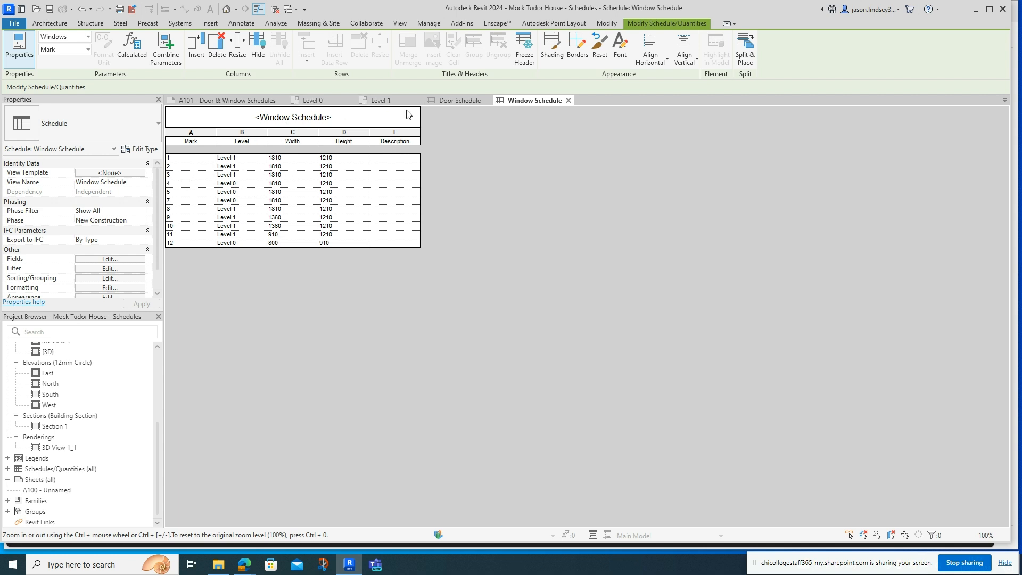
mouse_move(388, 185)
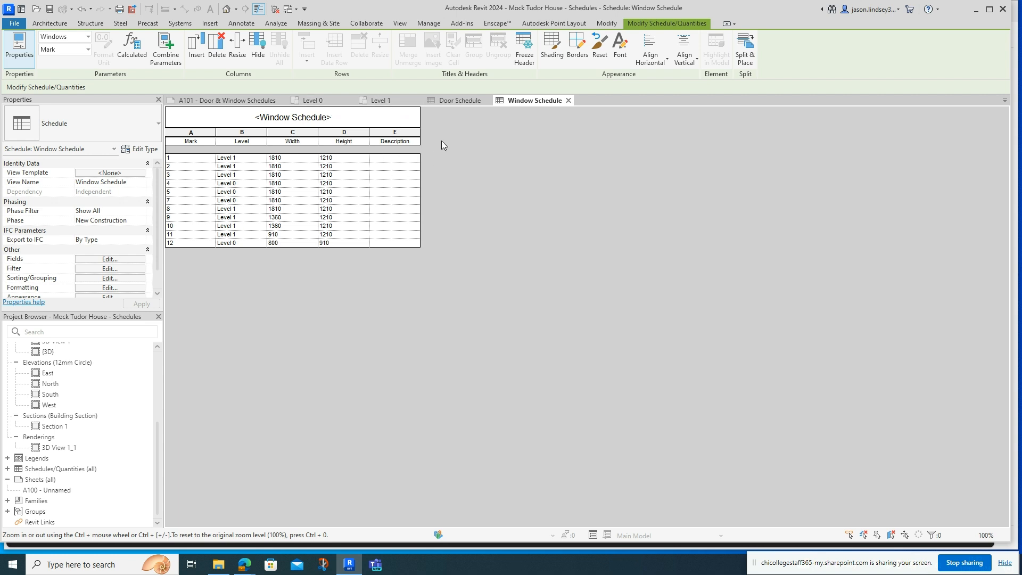
mouse_move(463, 156)
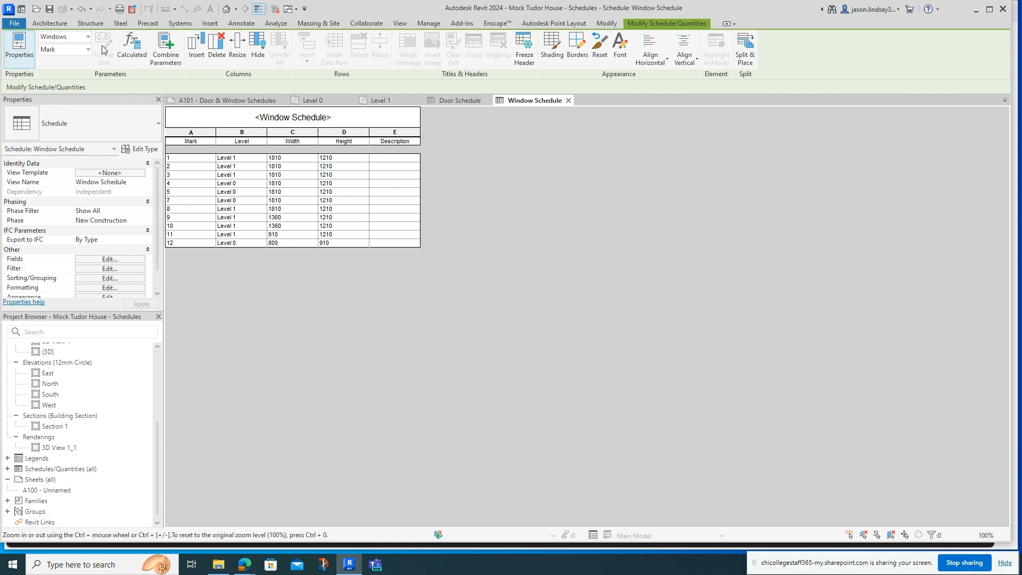
- Switch back to the Level 0 floor plan tab beside the Window Schedule
click(312, 100)
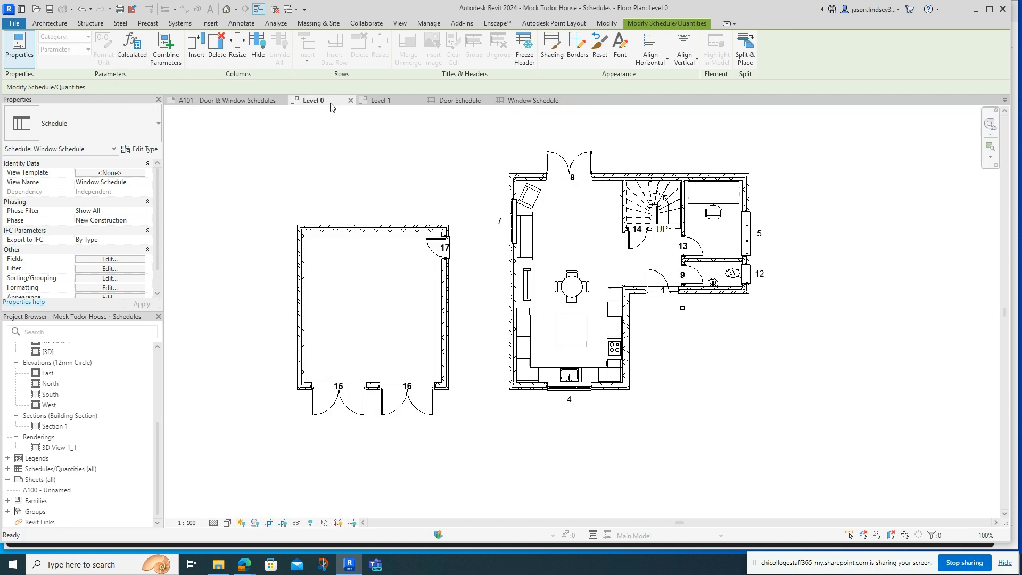
click(312, 100)
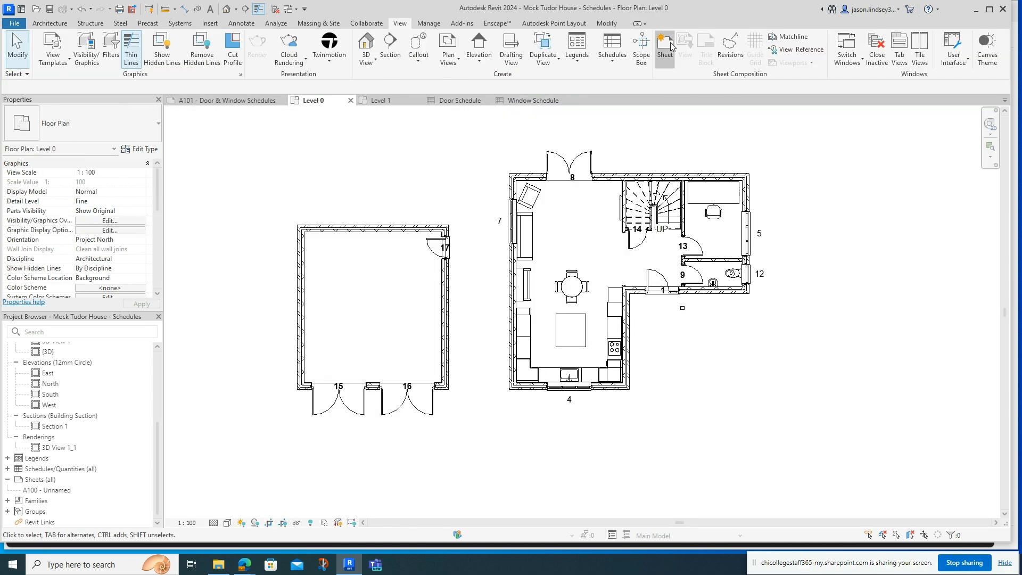
- Create a brand-new sheet A101 with the standard metric A1 titleblock
click(665, 46)
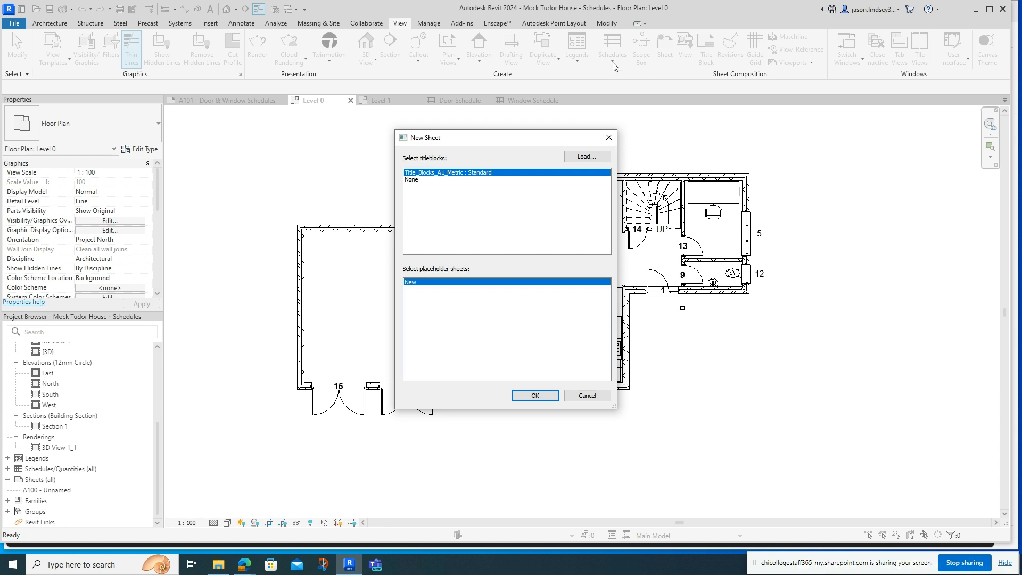
click(585, 157)
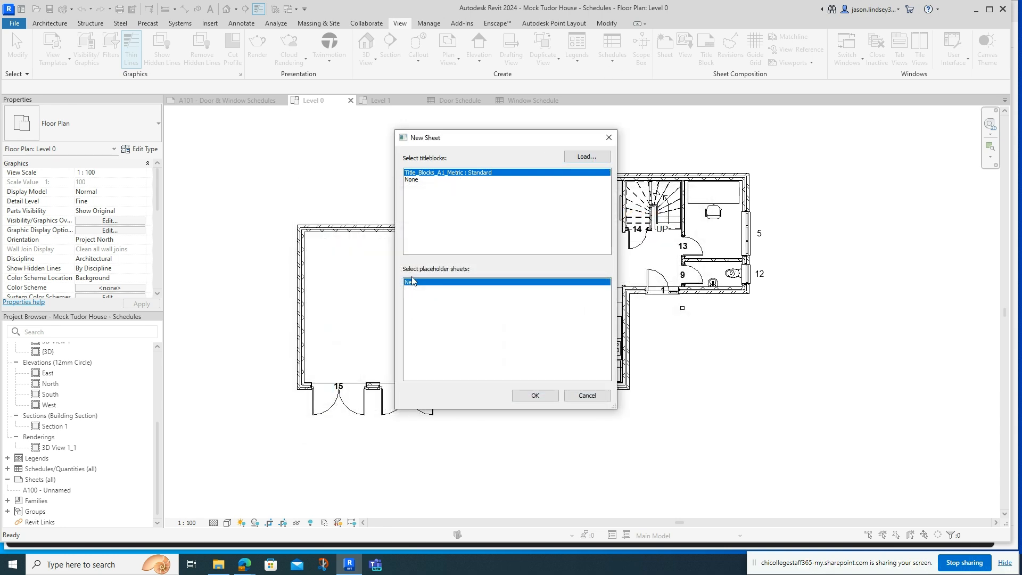
click(534, 395)
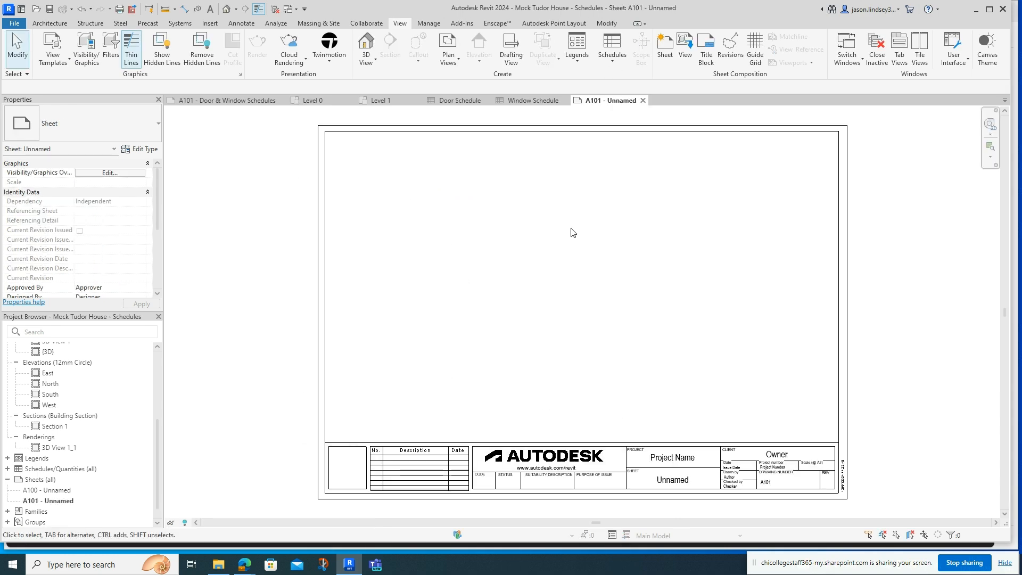
mouse_move(515, 295)
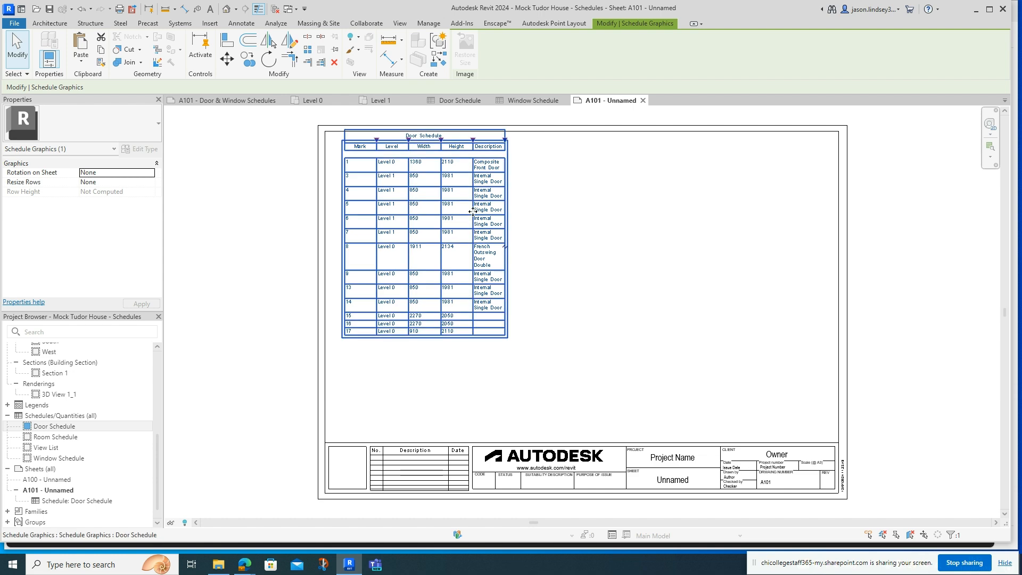
mouse_move(420, 214)
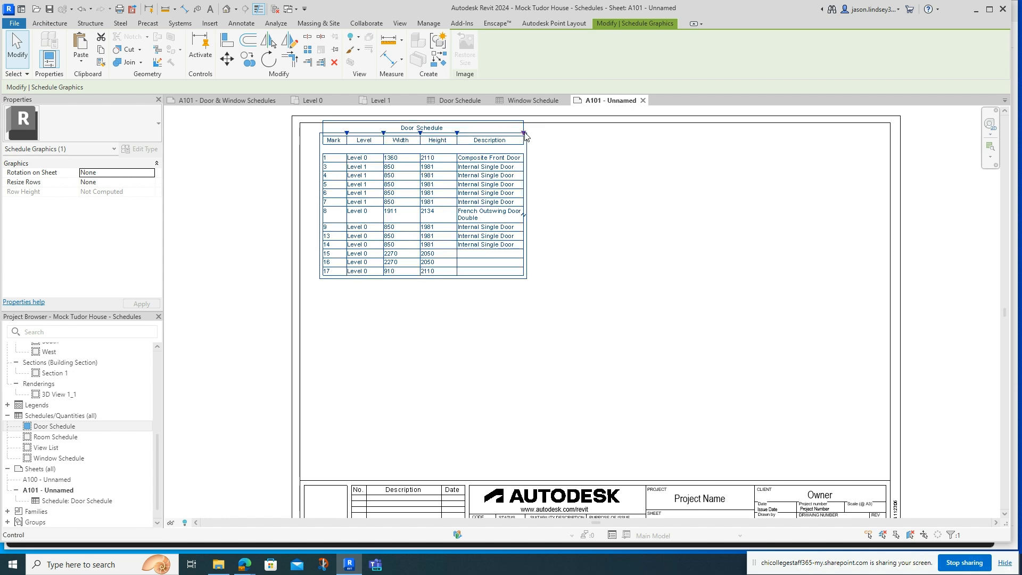
- Nudge the Door Schedule into position in the upper left of the sheet
drag(525, 139, 535, 139)
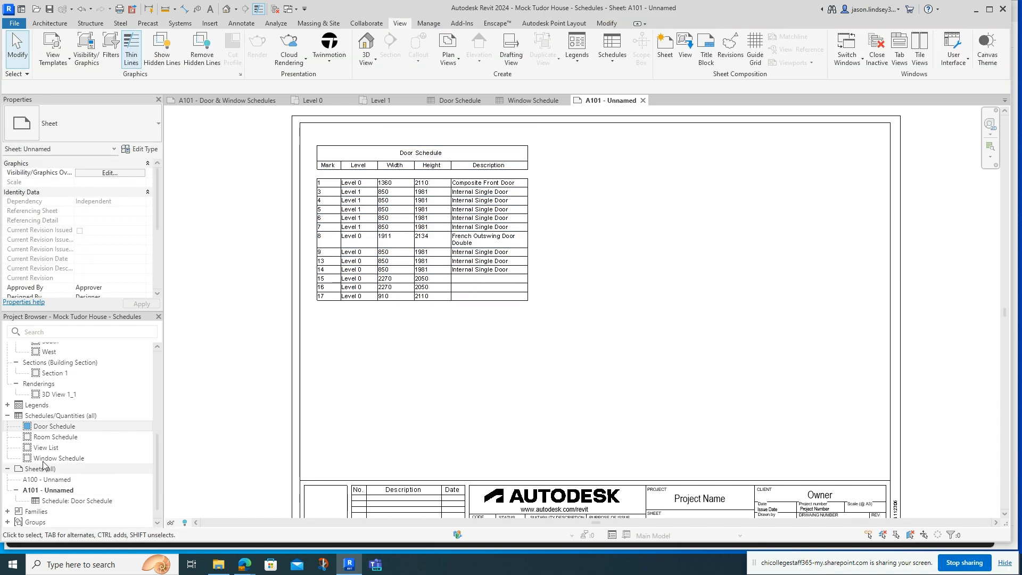
- Place the Window Schedule under the Door Schedule and widen it to the same width
click(54, 426)
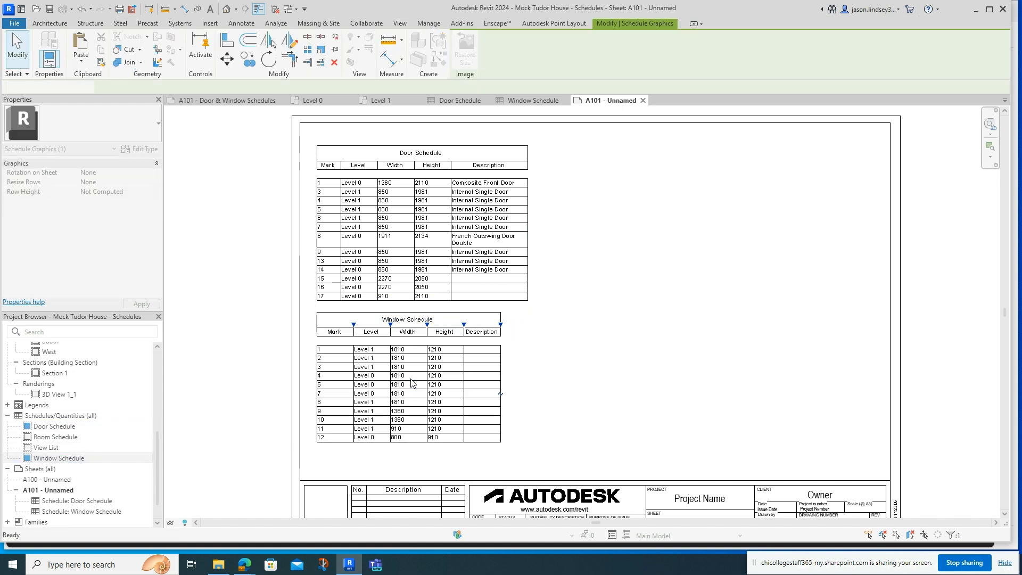
click(408, 320)
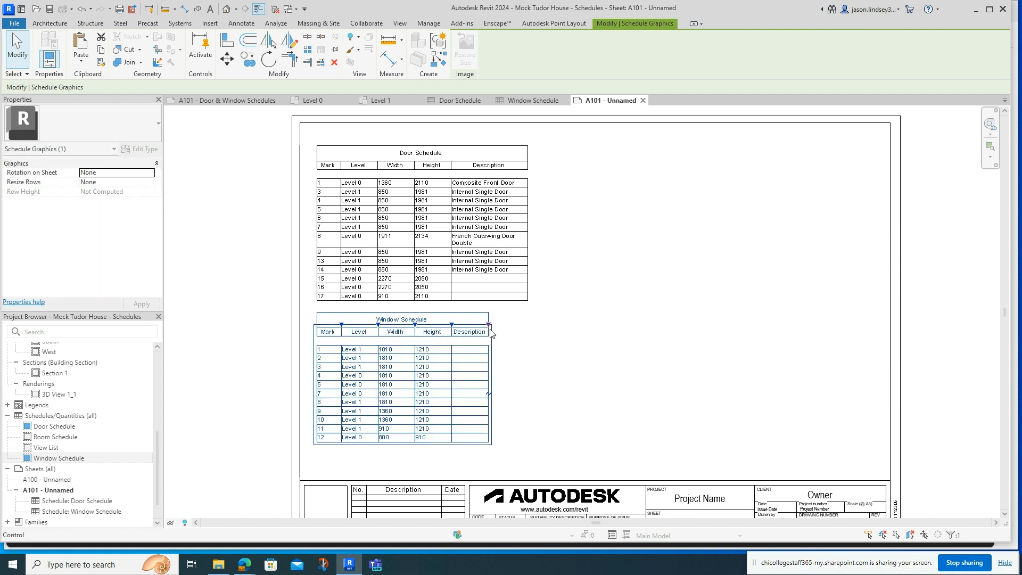
drag(489, 331, 527, 326)
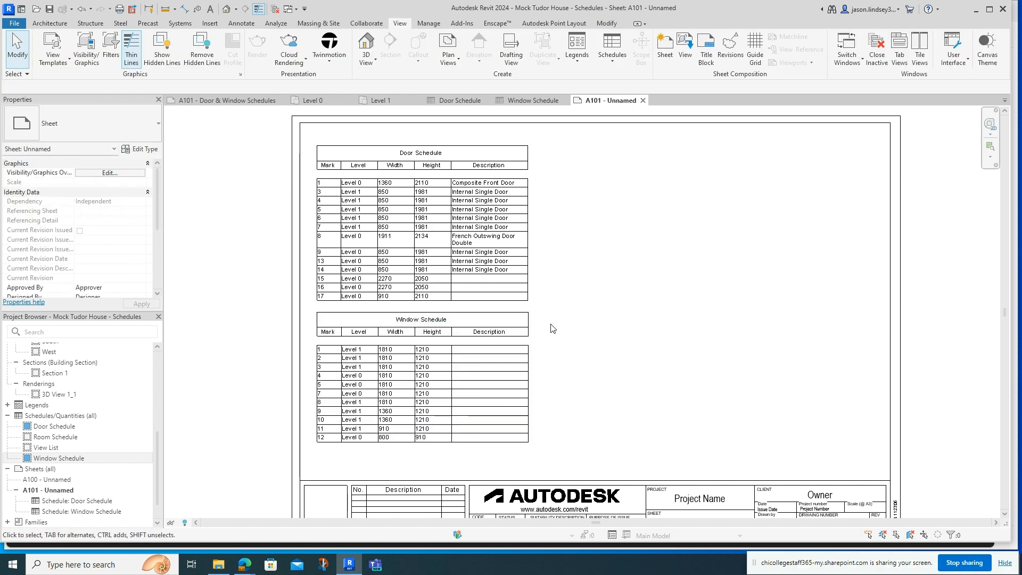
click(403, 332)
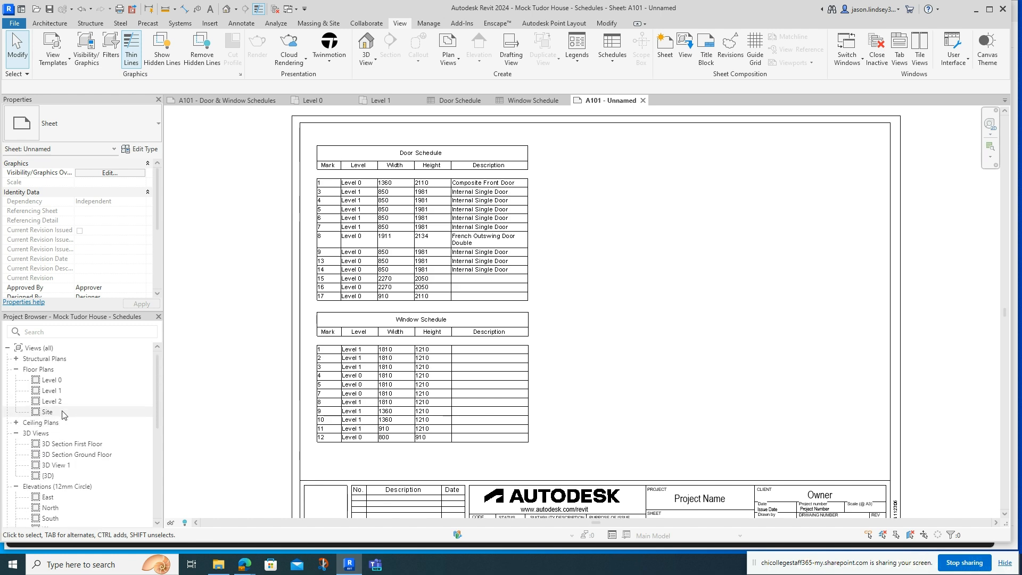
- Place the Level 0 floor plan beside the schedules and bring up the sheet's visibility settings
click(51, 379)
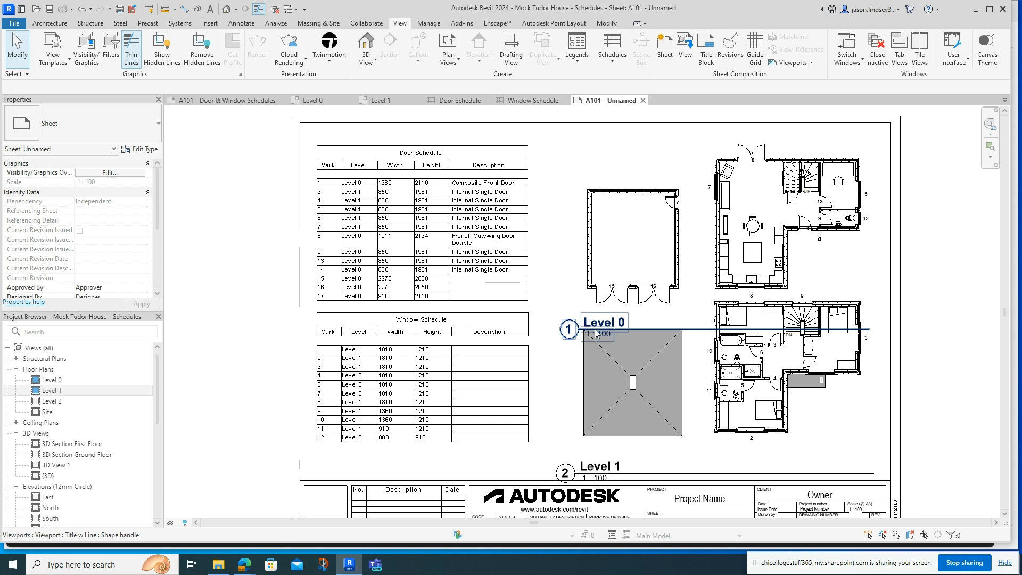
click(109, 173)
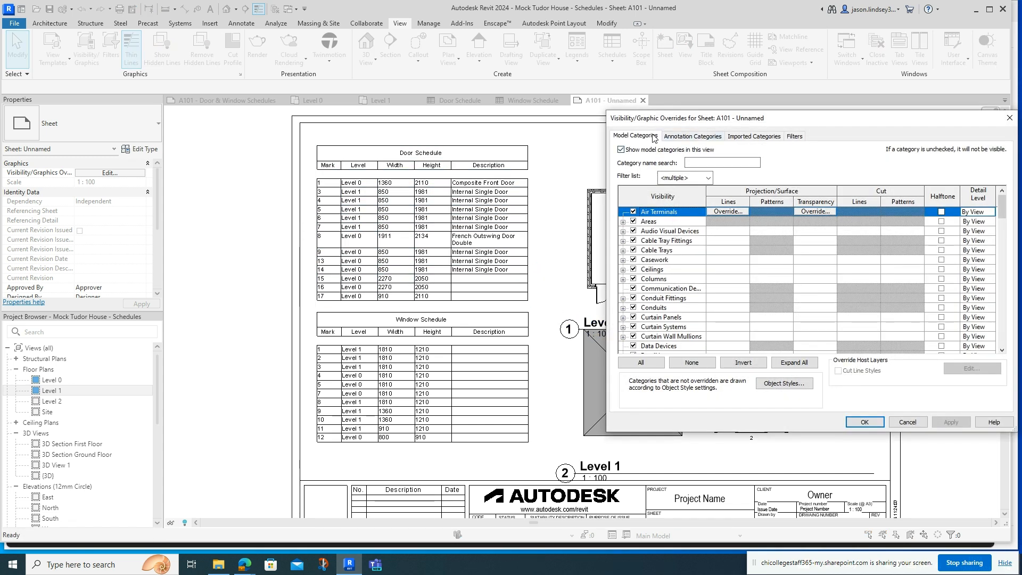
- Turn off View Titles under Annotation Categories so the plans show no titles
click(722, 162)
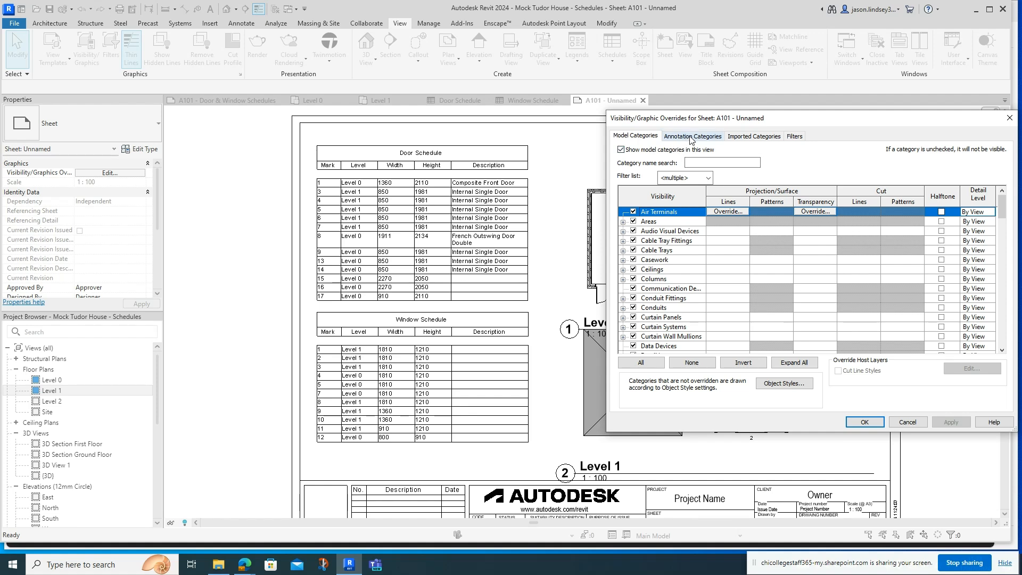
click(692, 135)
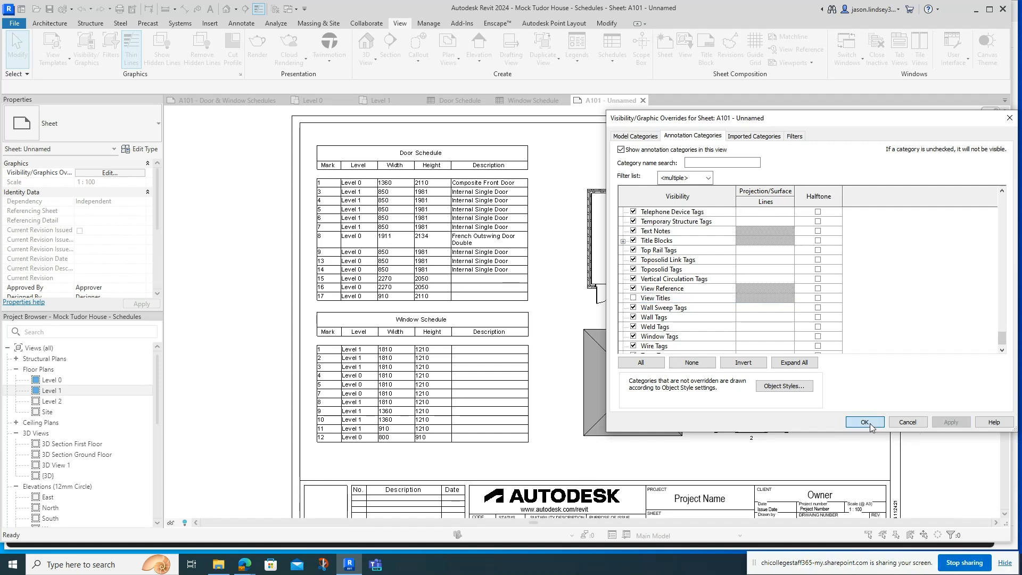
click(864, 422)
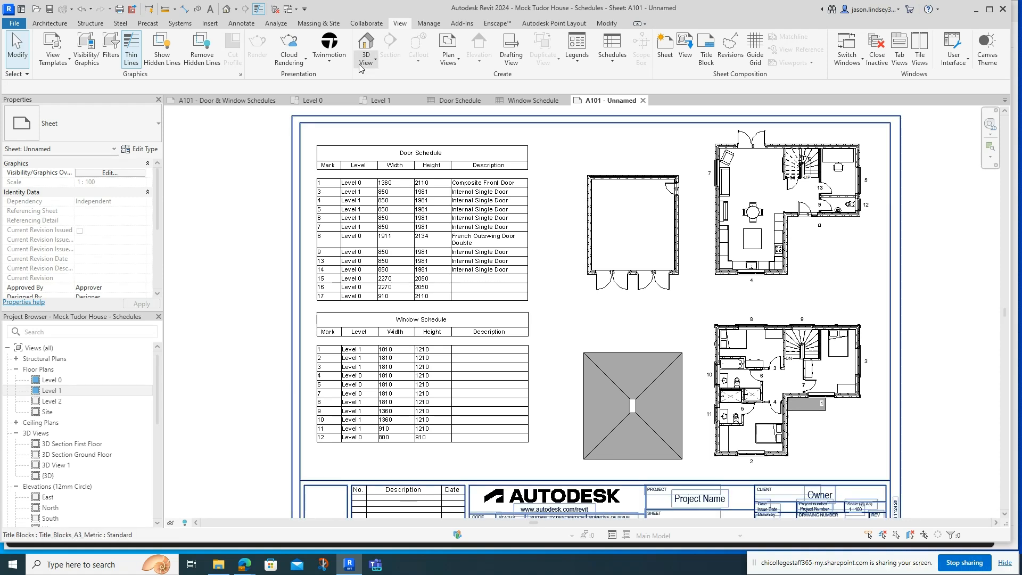
- Add a 'Ground Floor' text note above the Level 0 plan and select it for positioning
click(241, 23)
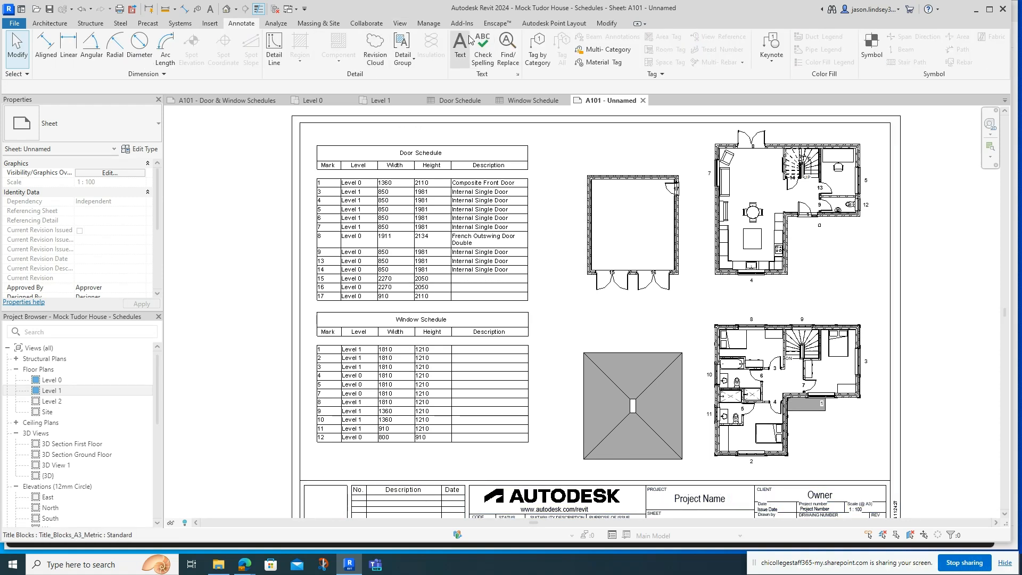
click(460, 47)
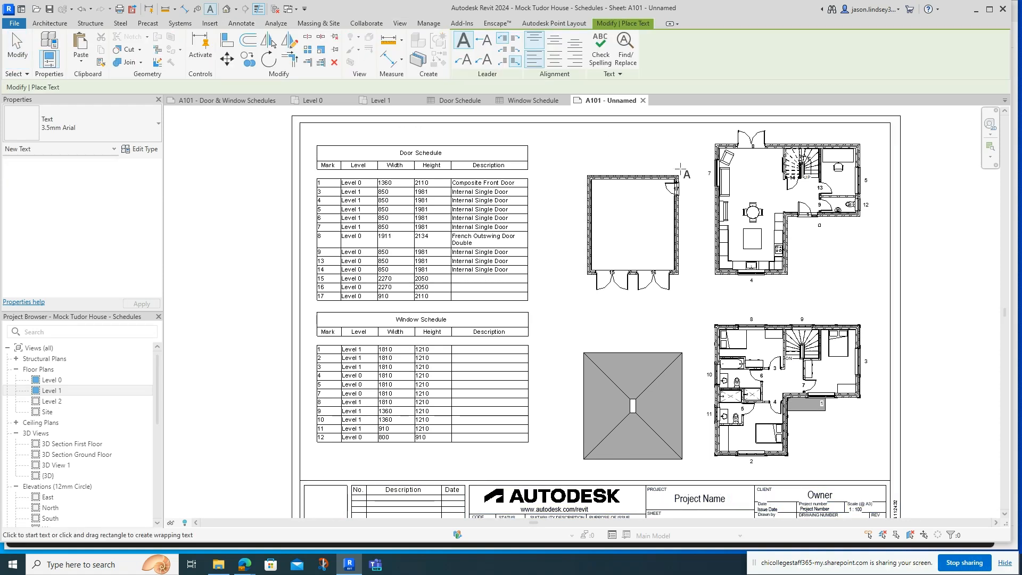
text(Ground Floor)
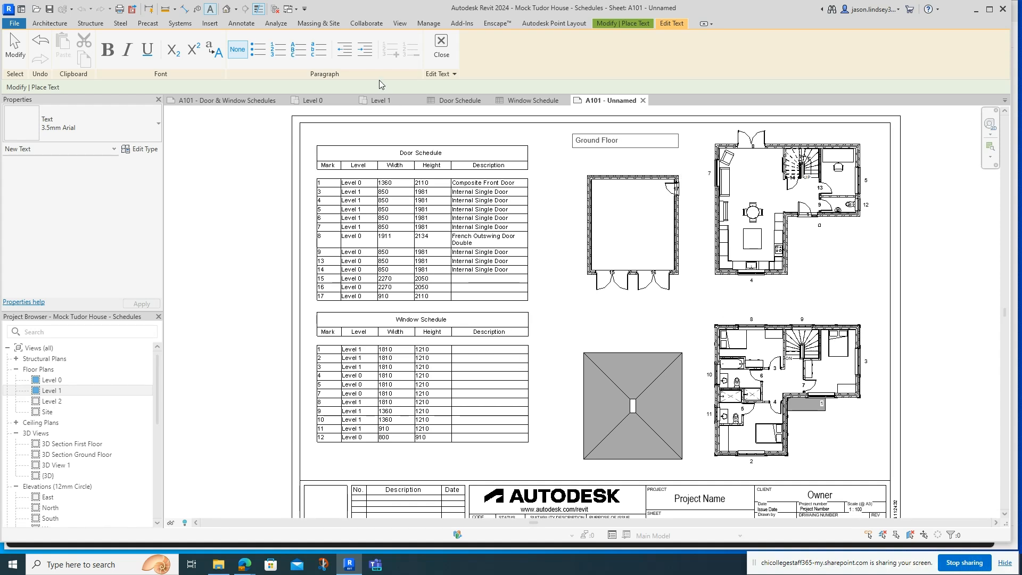
click(602, 140)
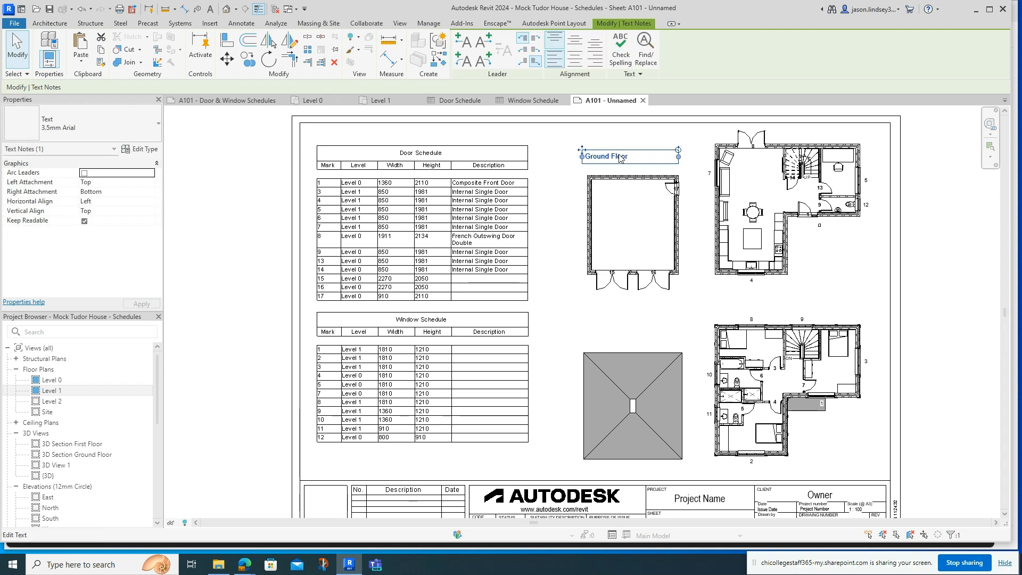
click(636, 174)
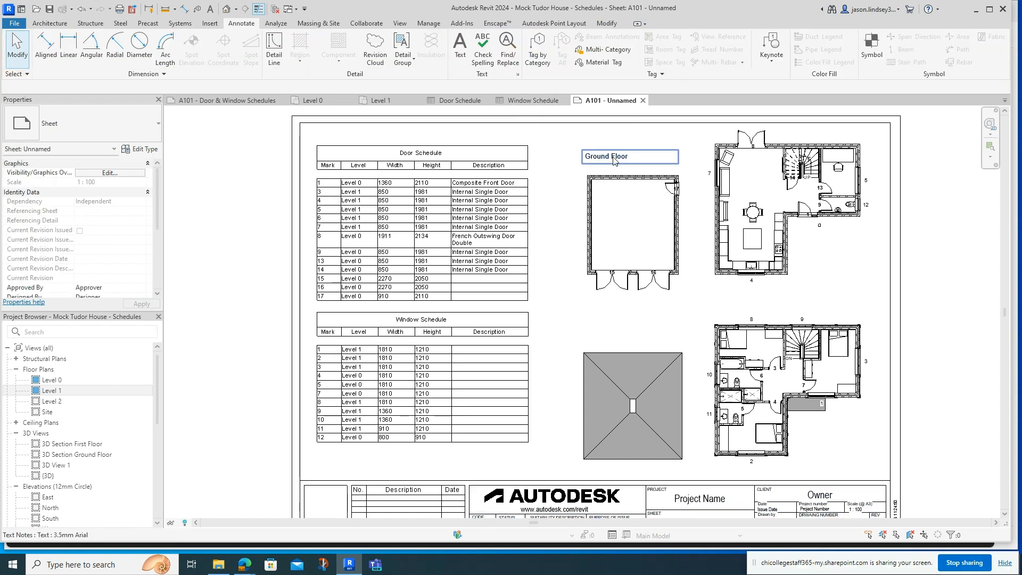
click(609, 155)
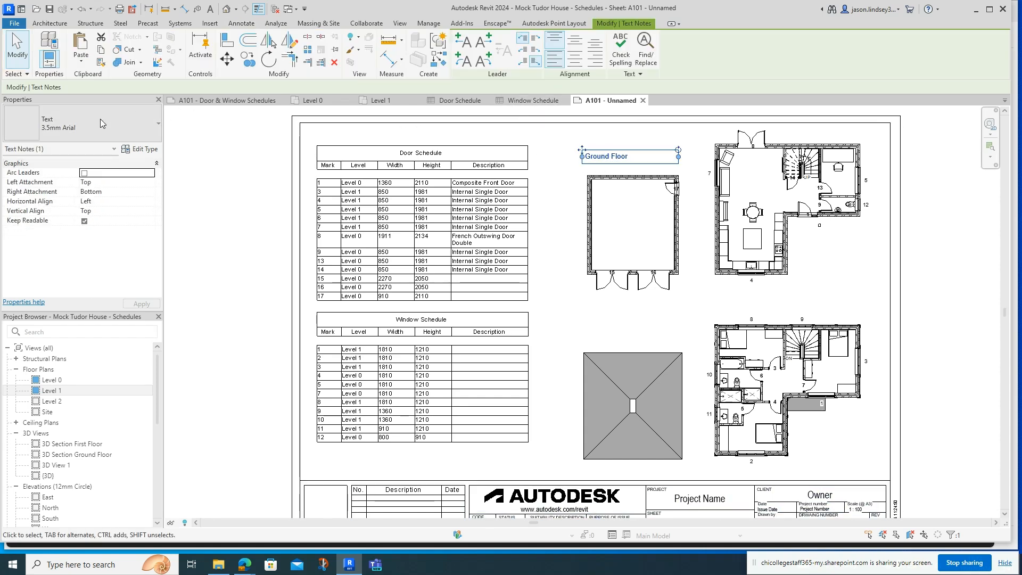